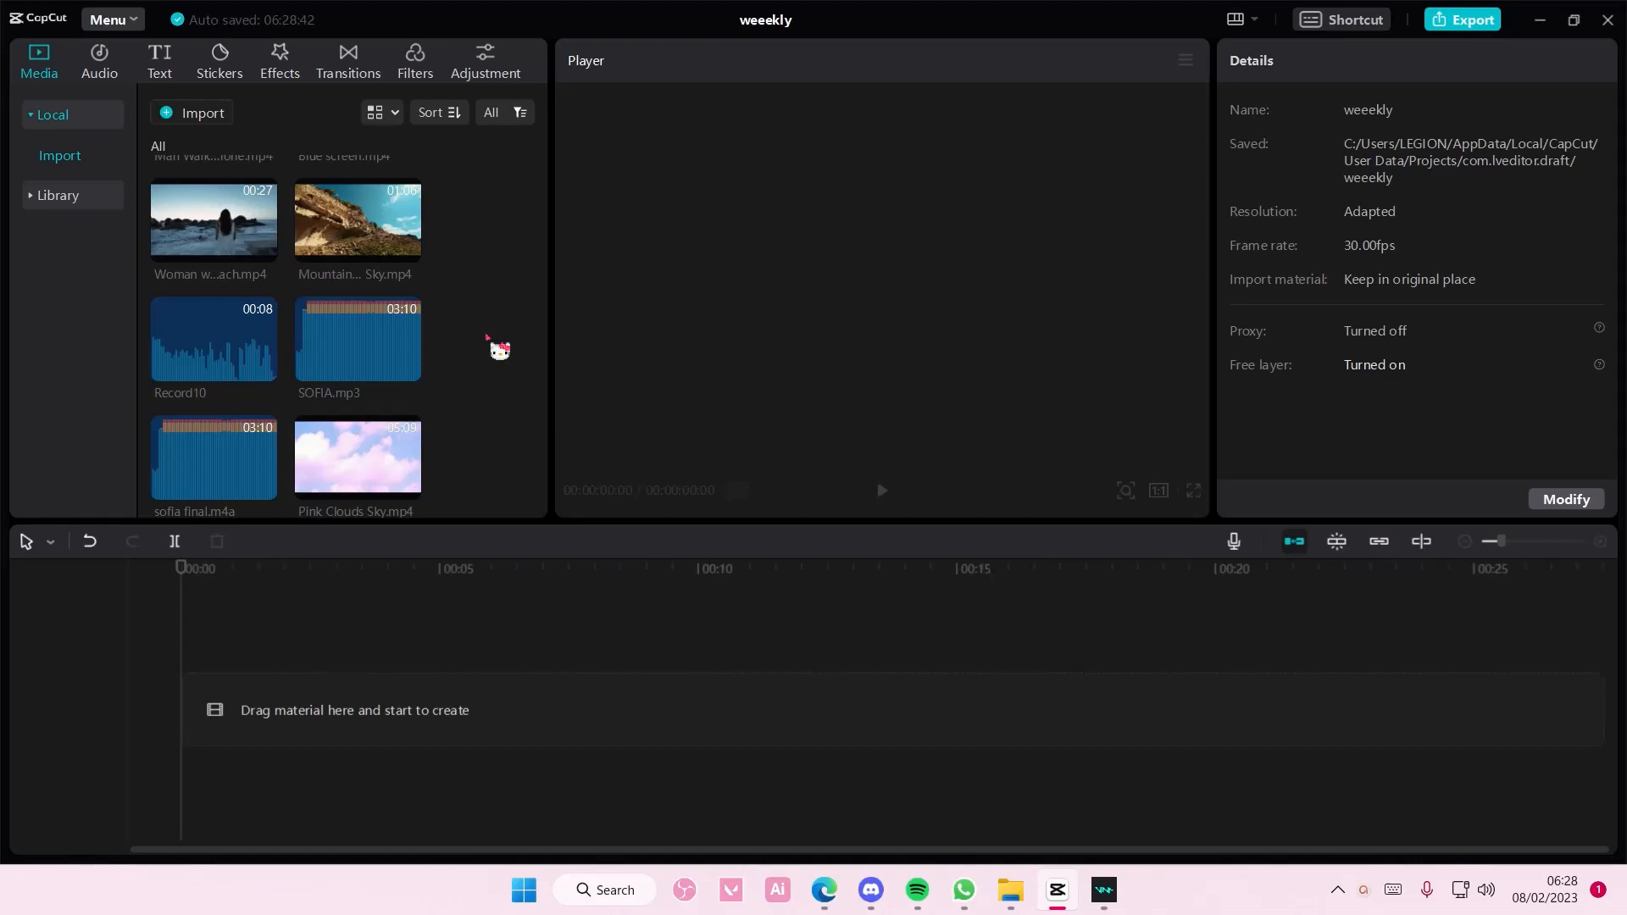
{"action": "mouse_move", "coordinate": [408, 250]}
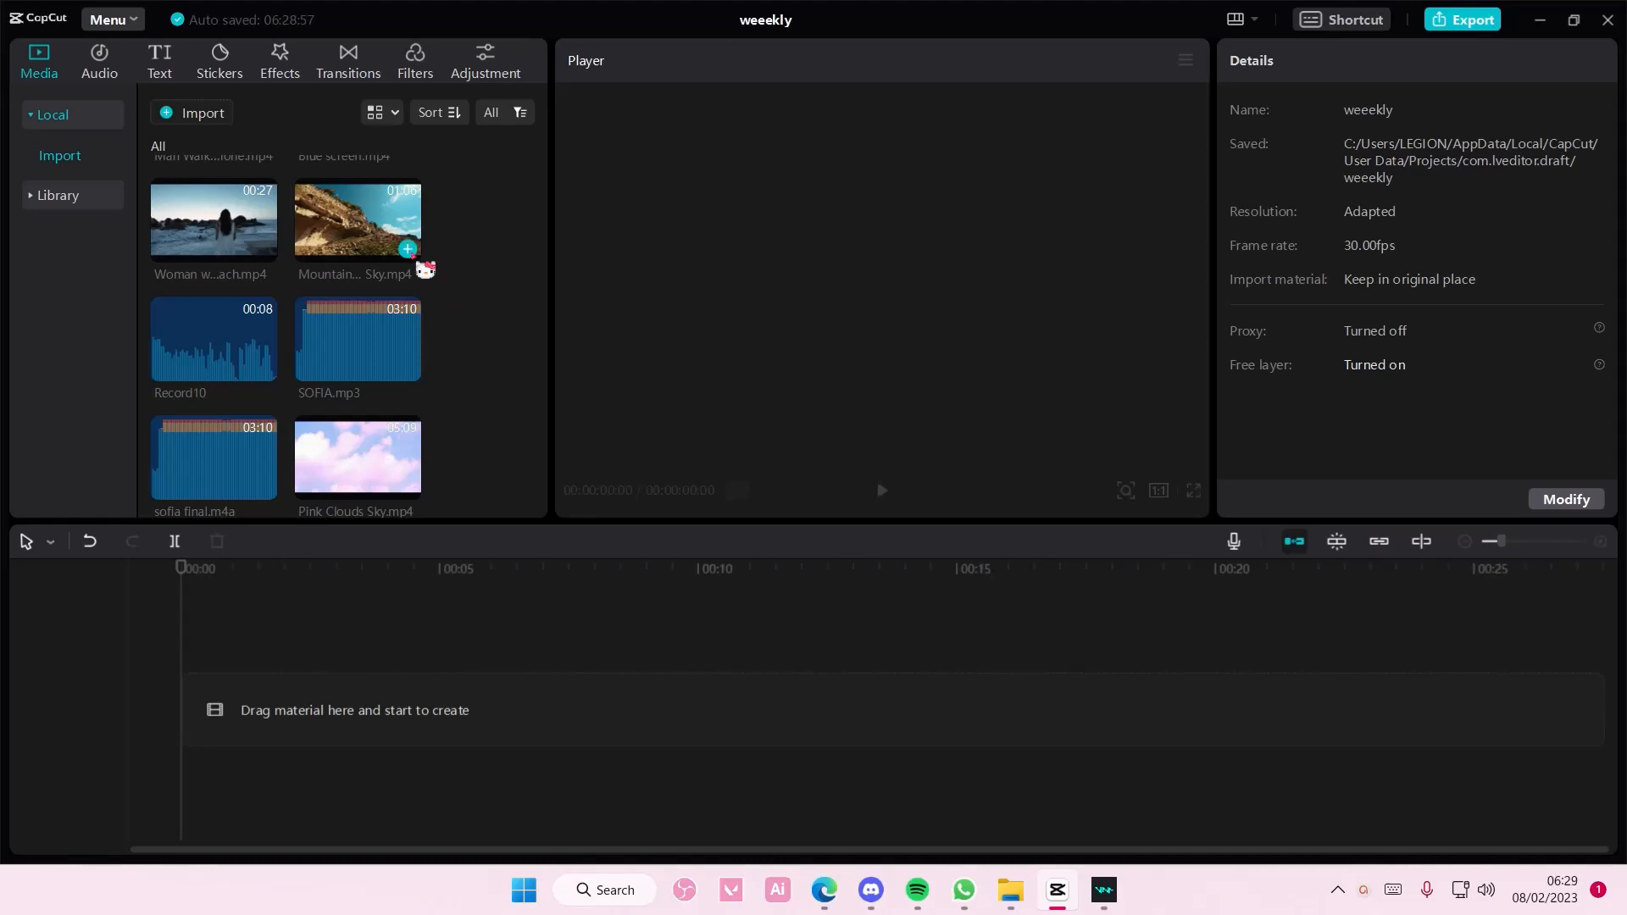
Place the Mountain Landscape Blue Sky clip, with Pink Clouds Sky on the track above
{"action": "left_click_drag", "start_coordinate": [357, 217], "coordinate": [415, 710]}
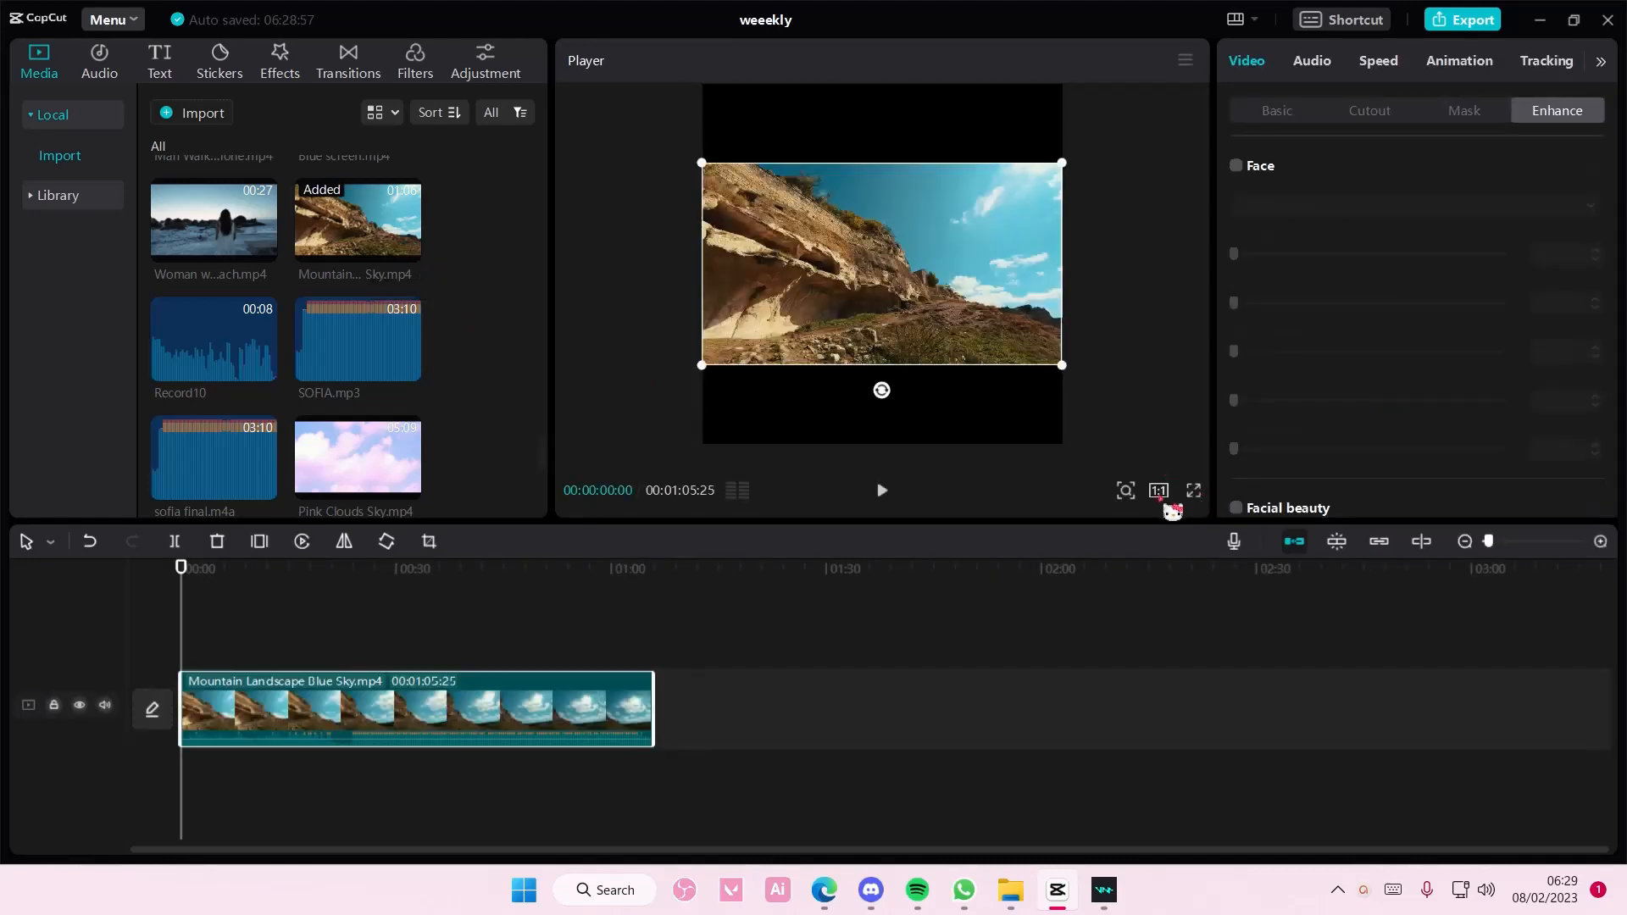
{"action": "left_click", "coordinate": [1156, 491]}
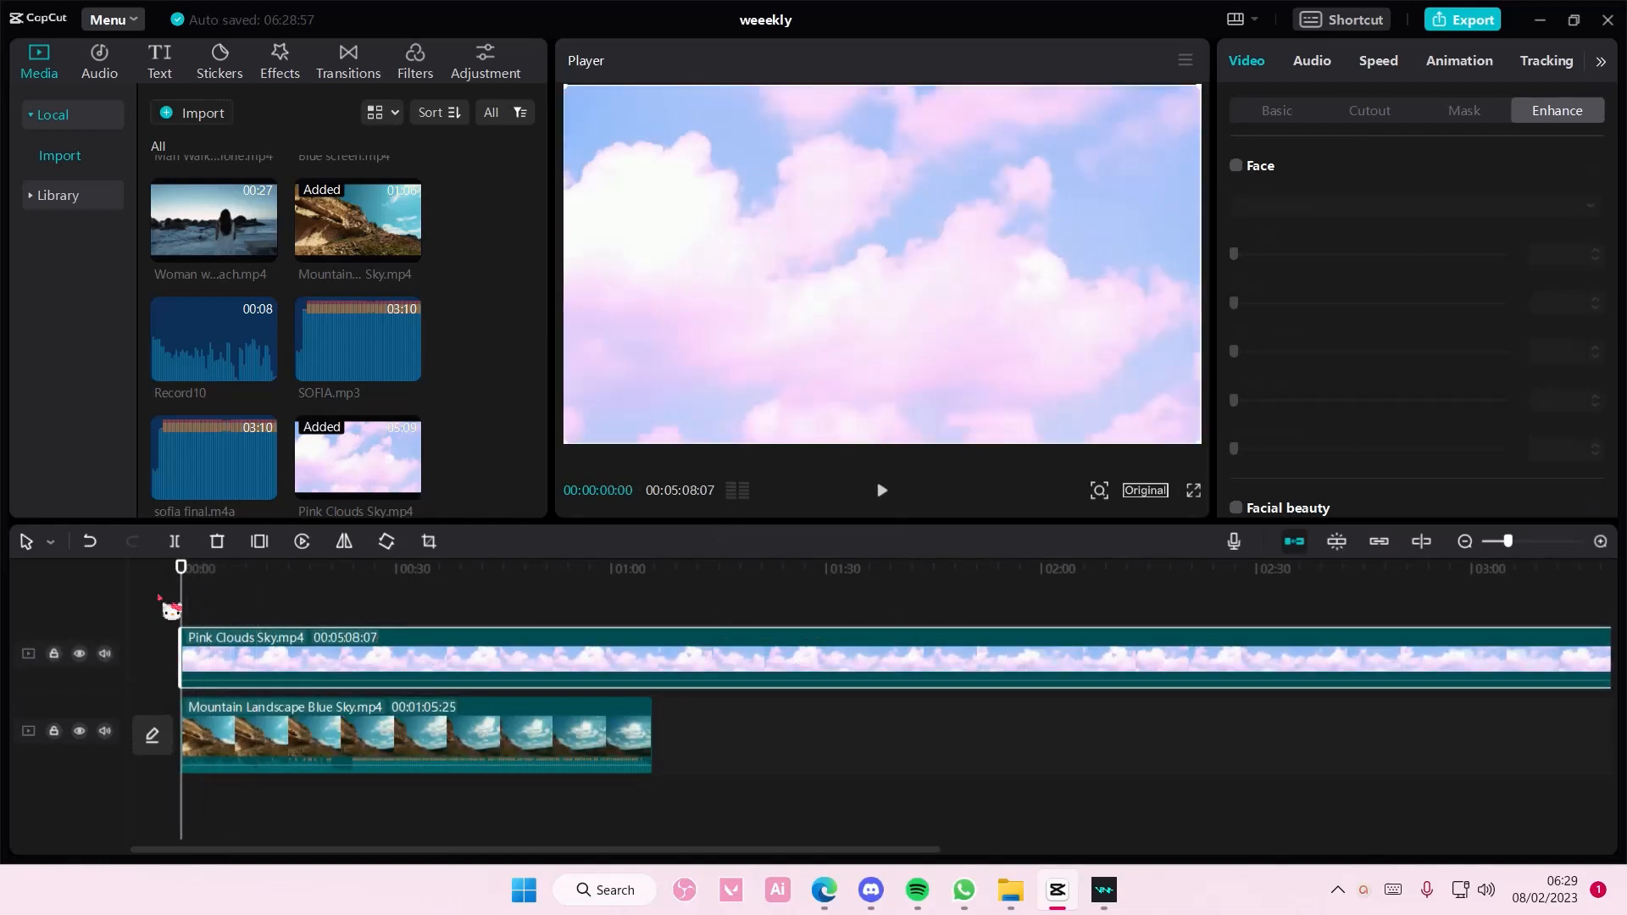
Try Linear burn, Screen, Overlay, Color dodge on the sky clip, choose Brighten, mute mountain track
{"action": "left_click", "coordinate": [1276, 111]}
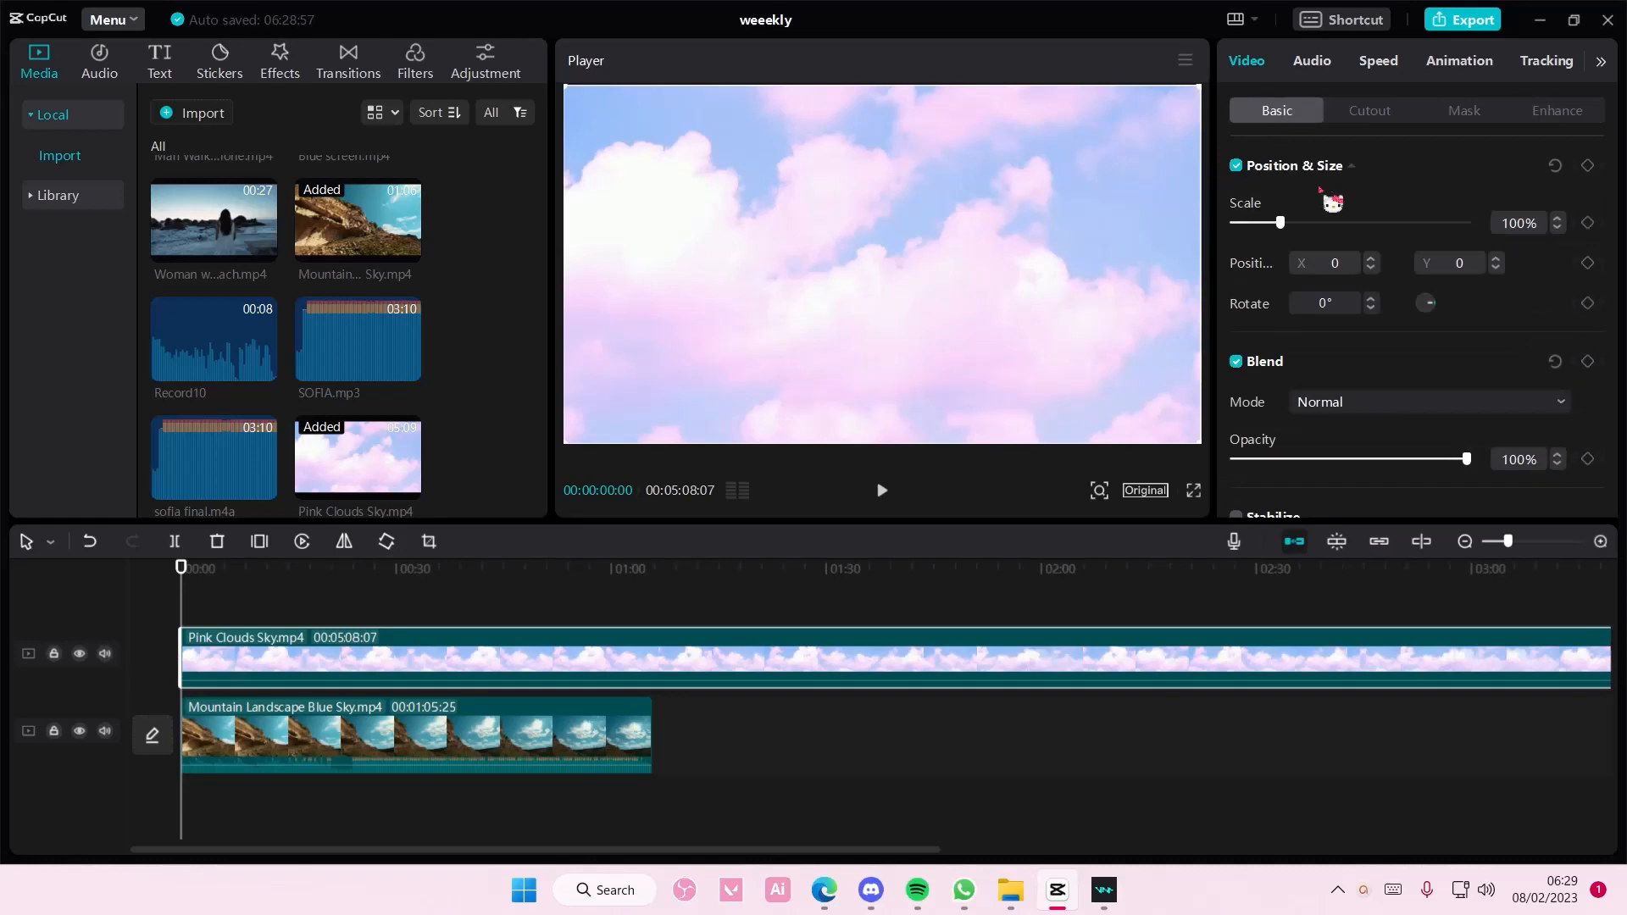
{"action": "left_click", "coordinate": [1427, 401]}
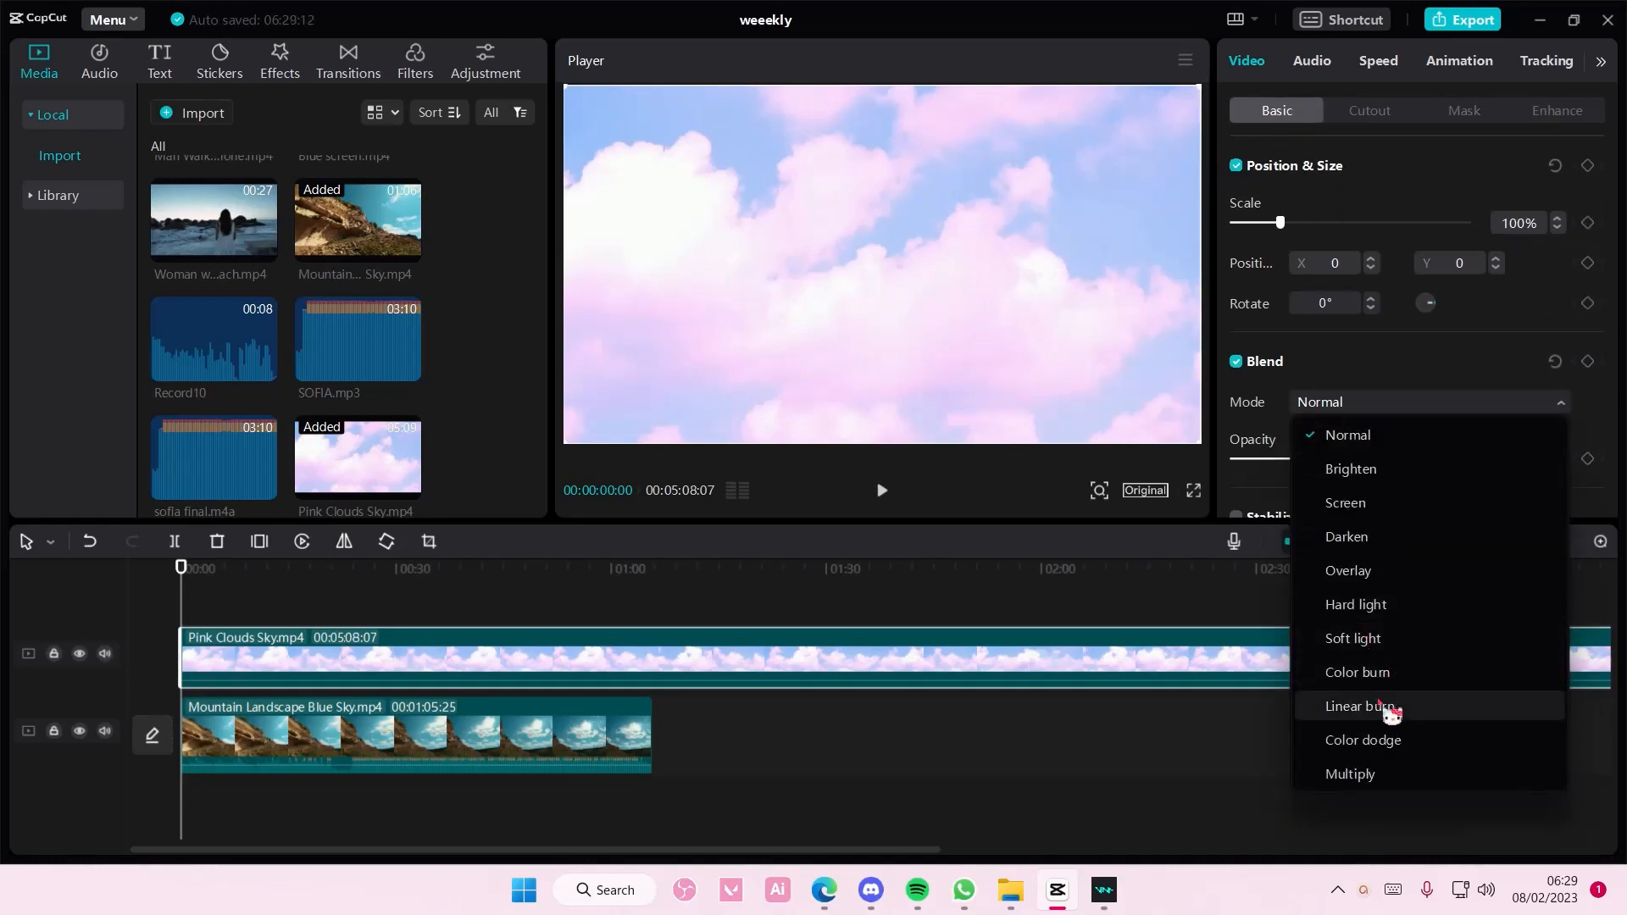
{"action": "left_click", "coordinate": [1353, 638]}
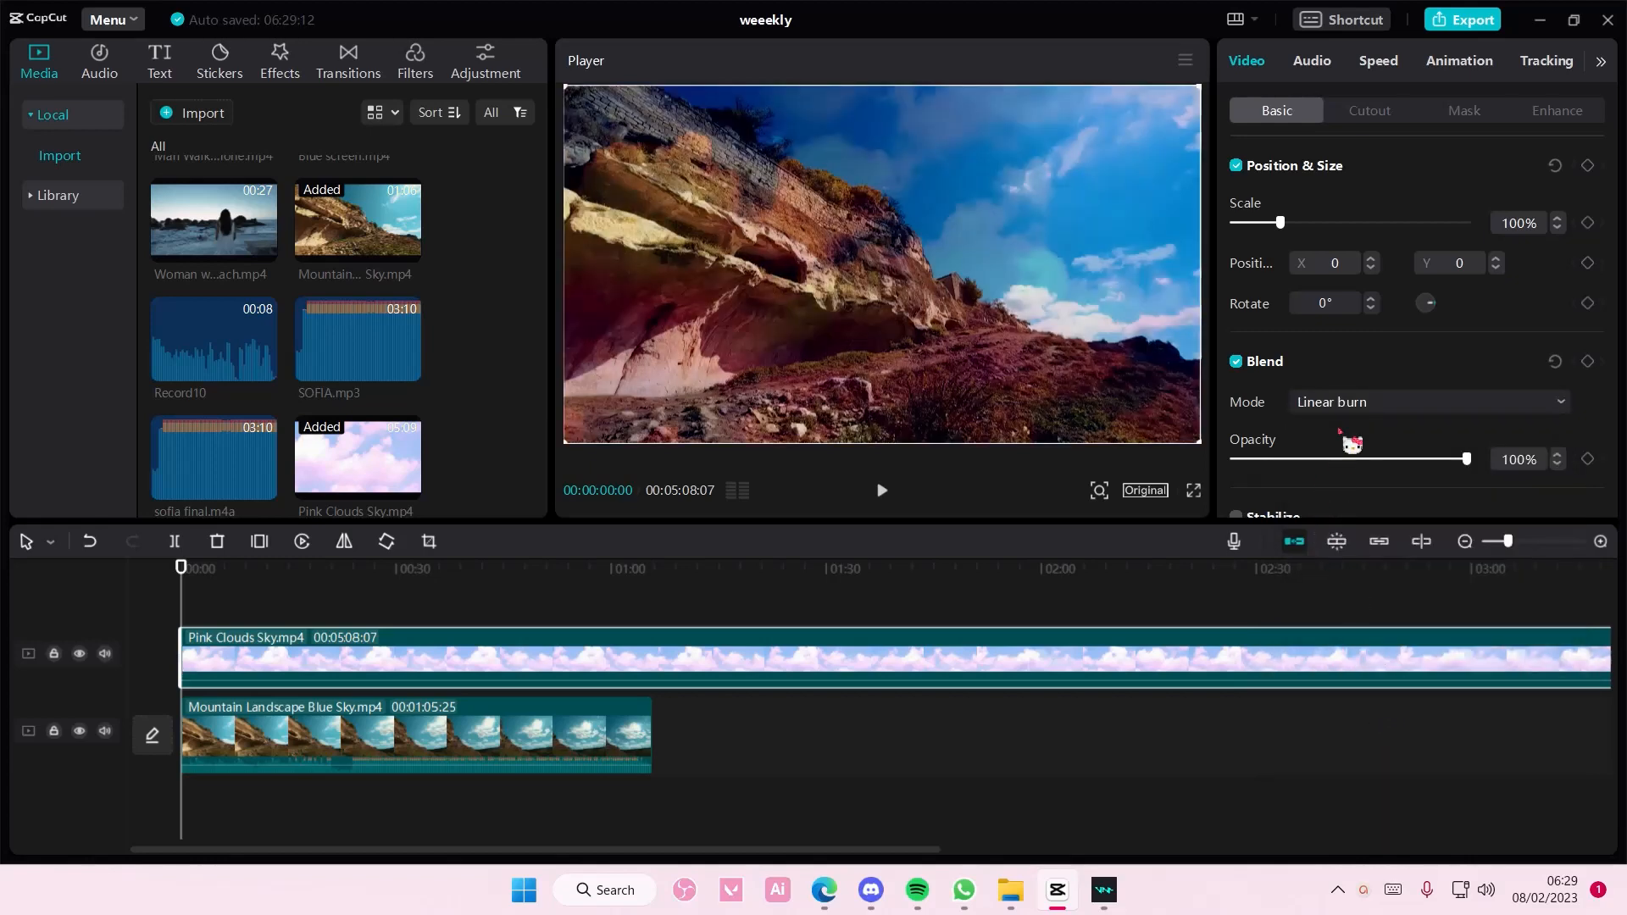
{"action": "left_click", "coordinate": [1427, 401]}
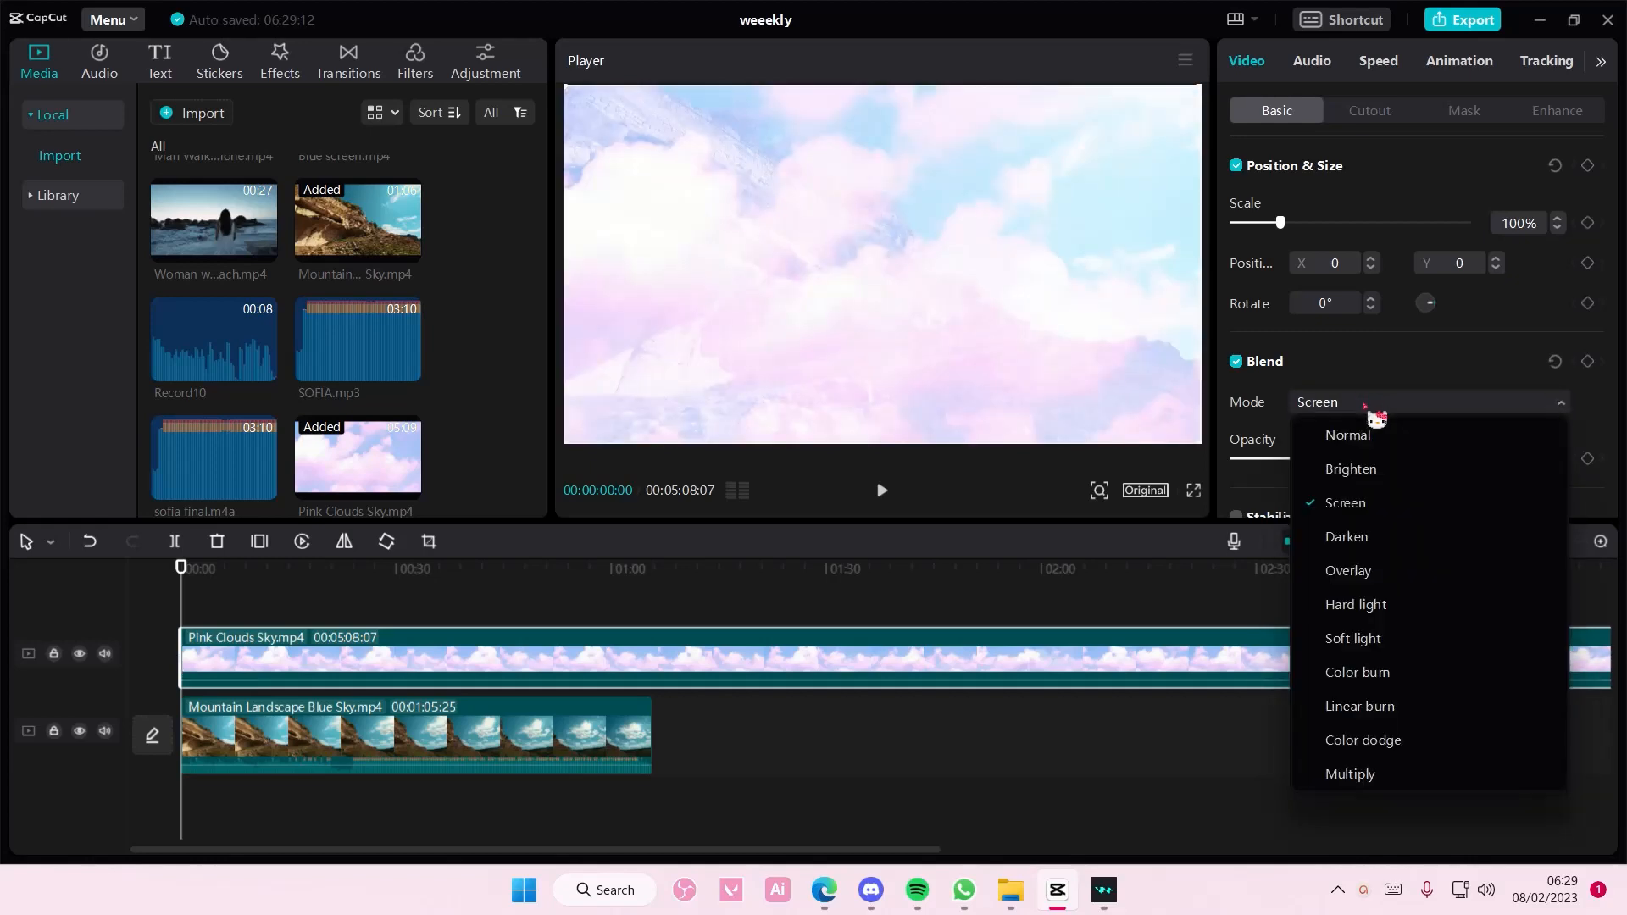
{"action": "mouse_move", "coordinate": [1385, 572]}
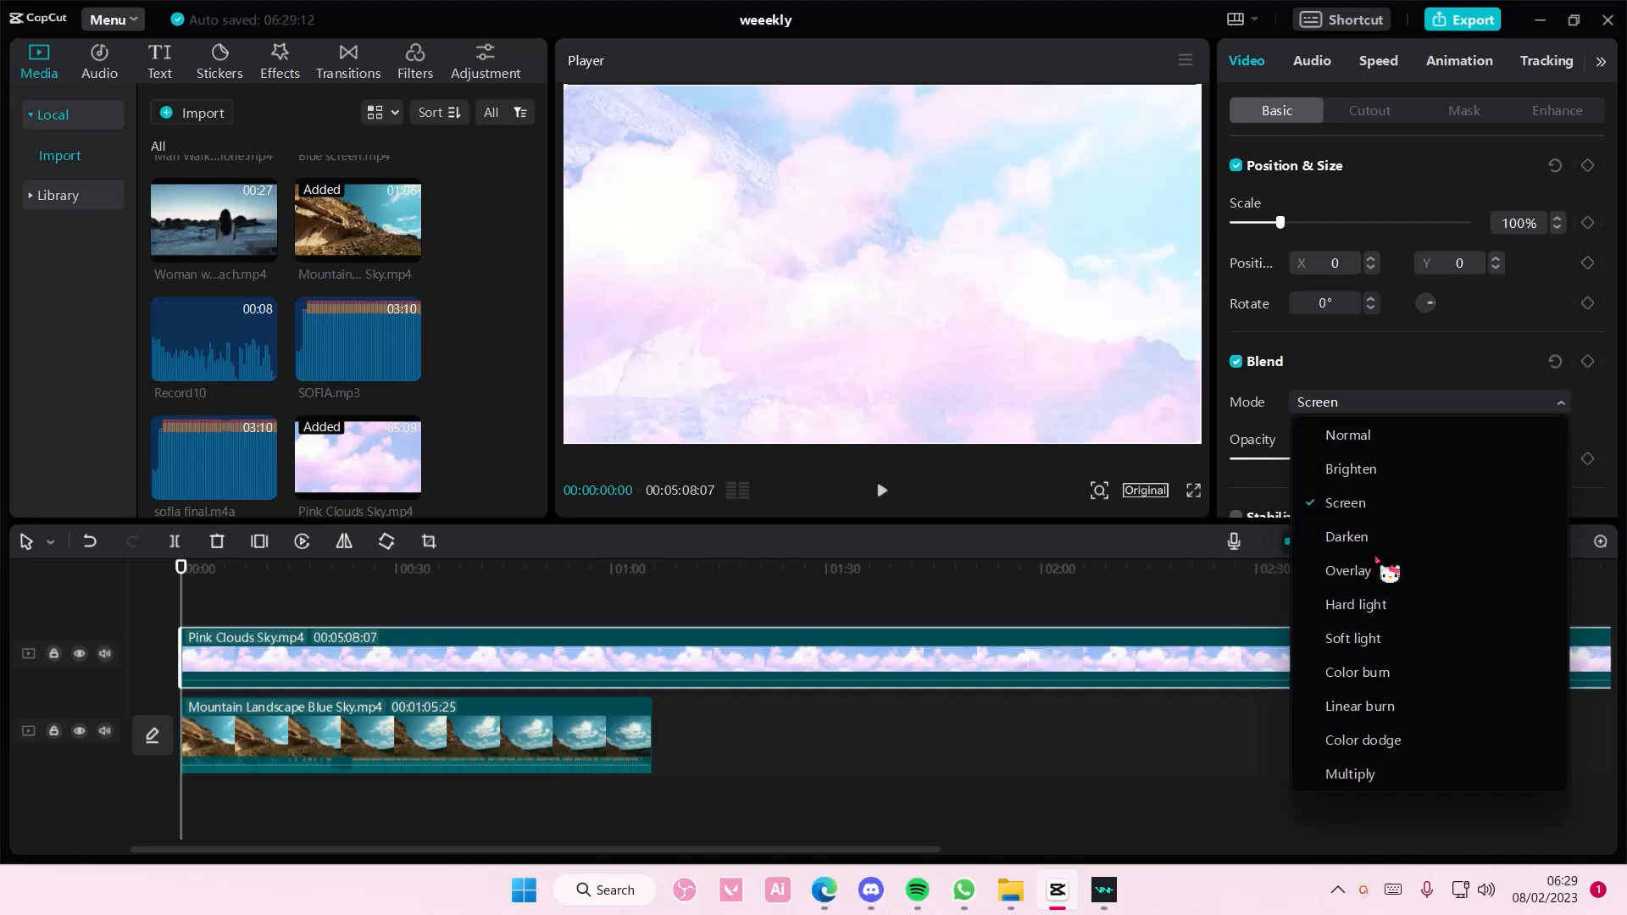
{"action": "left_click", "coordinate": [1348, 569]}
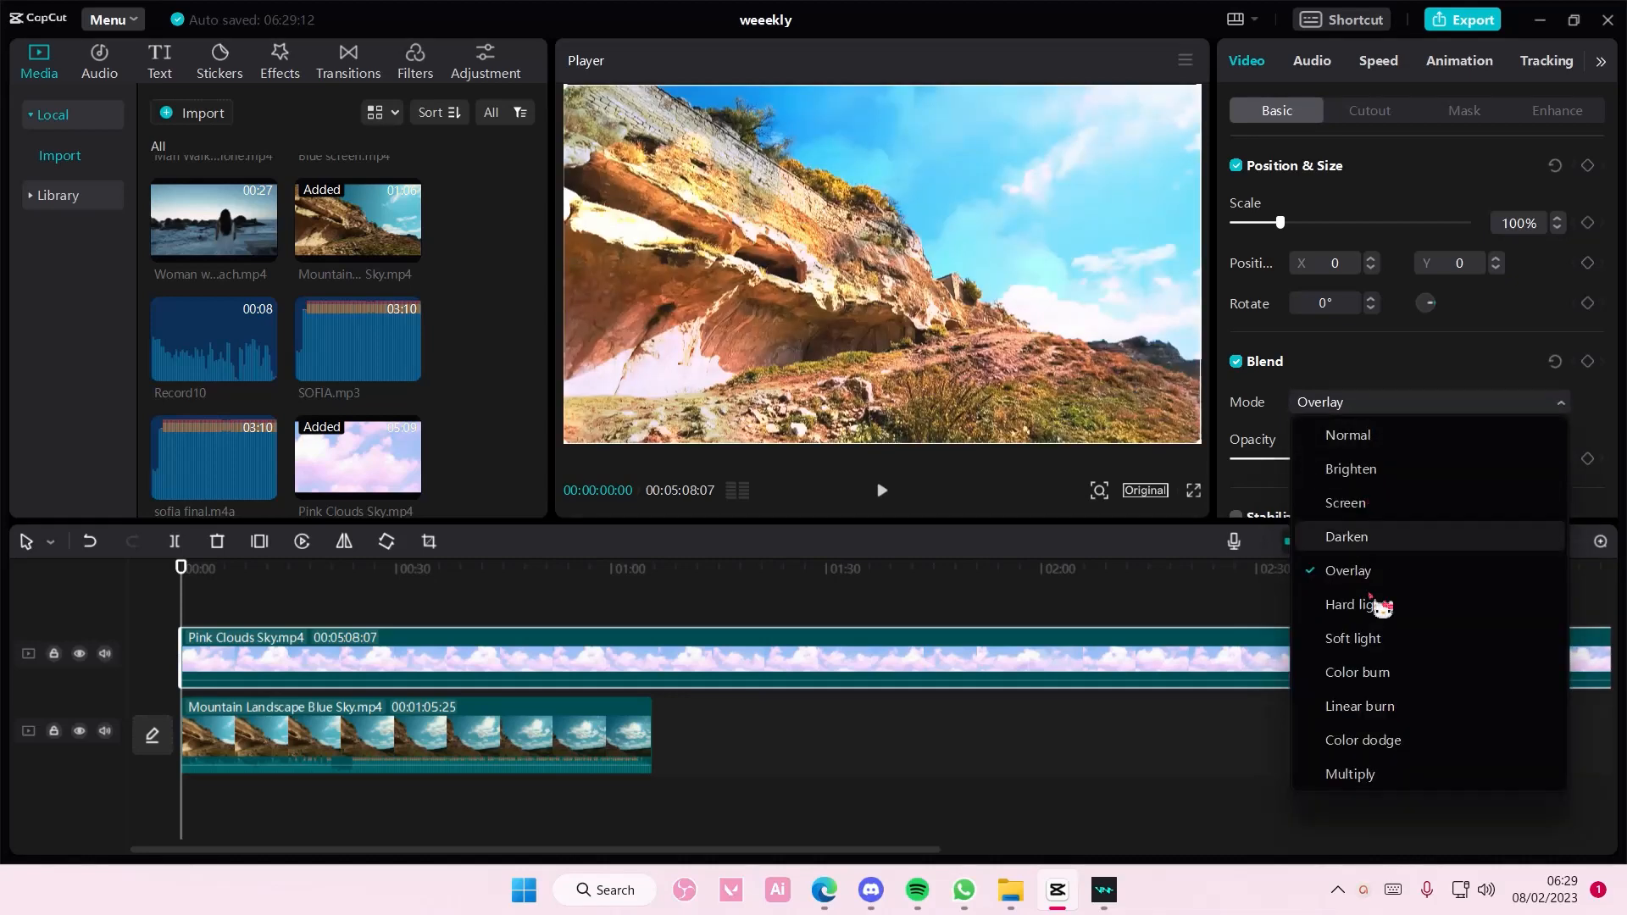
{"action": "left_click", "coordinate": [1363, 740]}
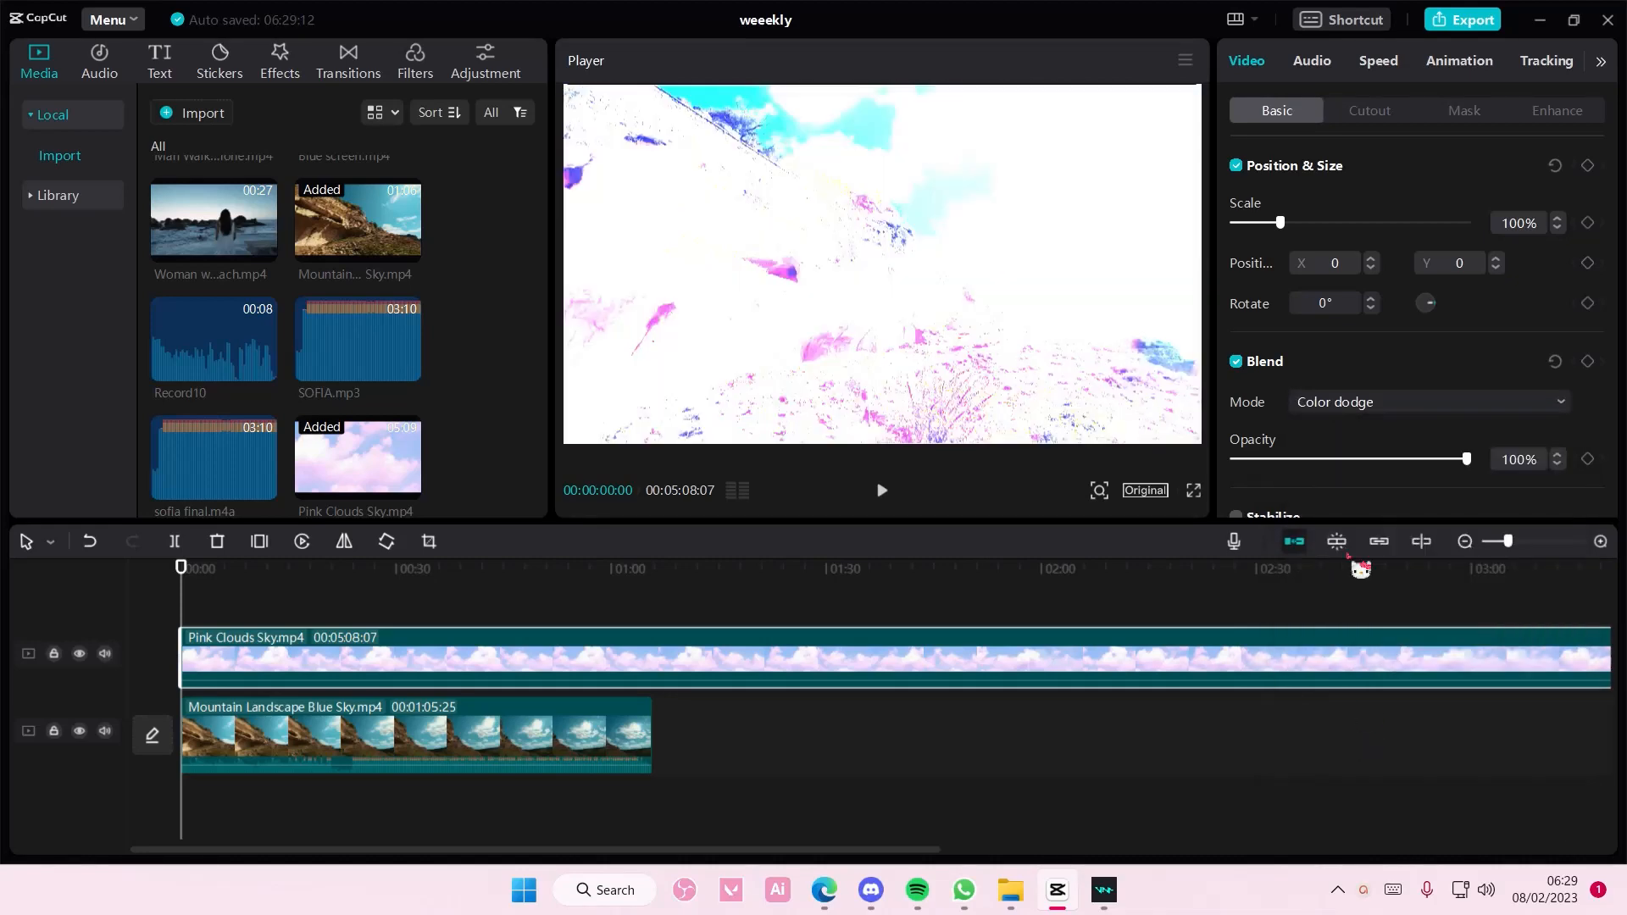
{"action": "left_click", "coordinate": [1427, 402]}
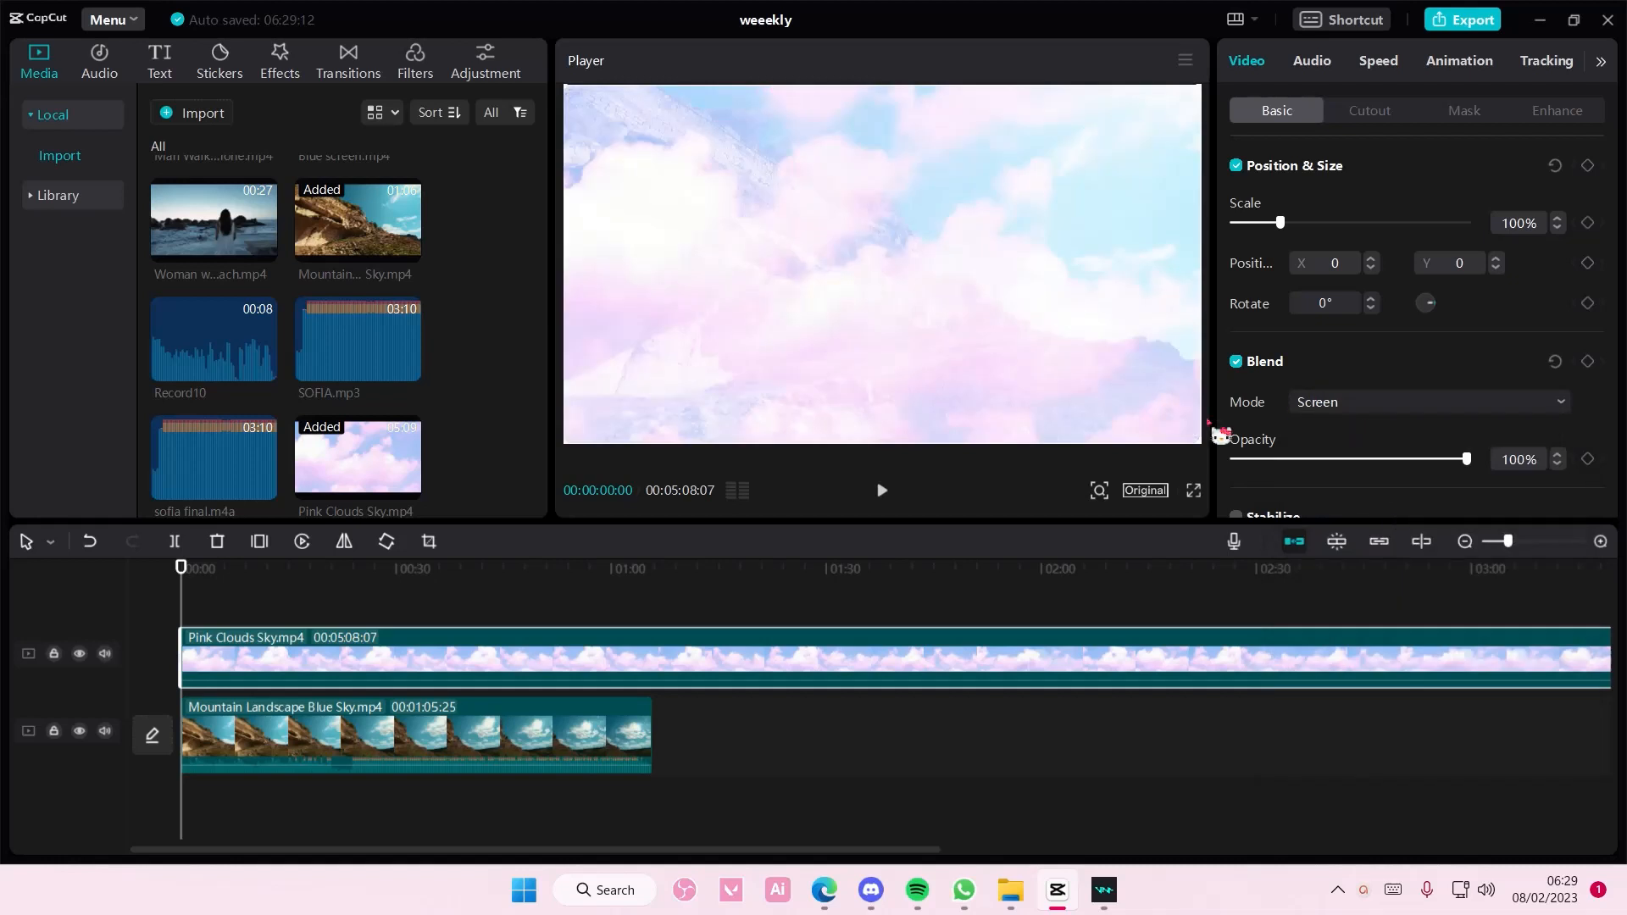
{"action": "left_click", "coordinate": [1425, 401]}
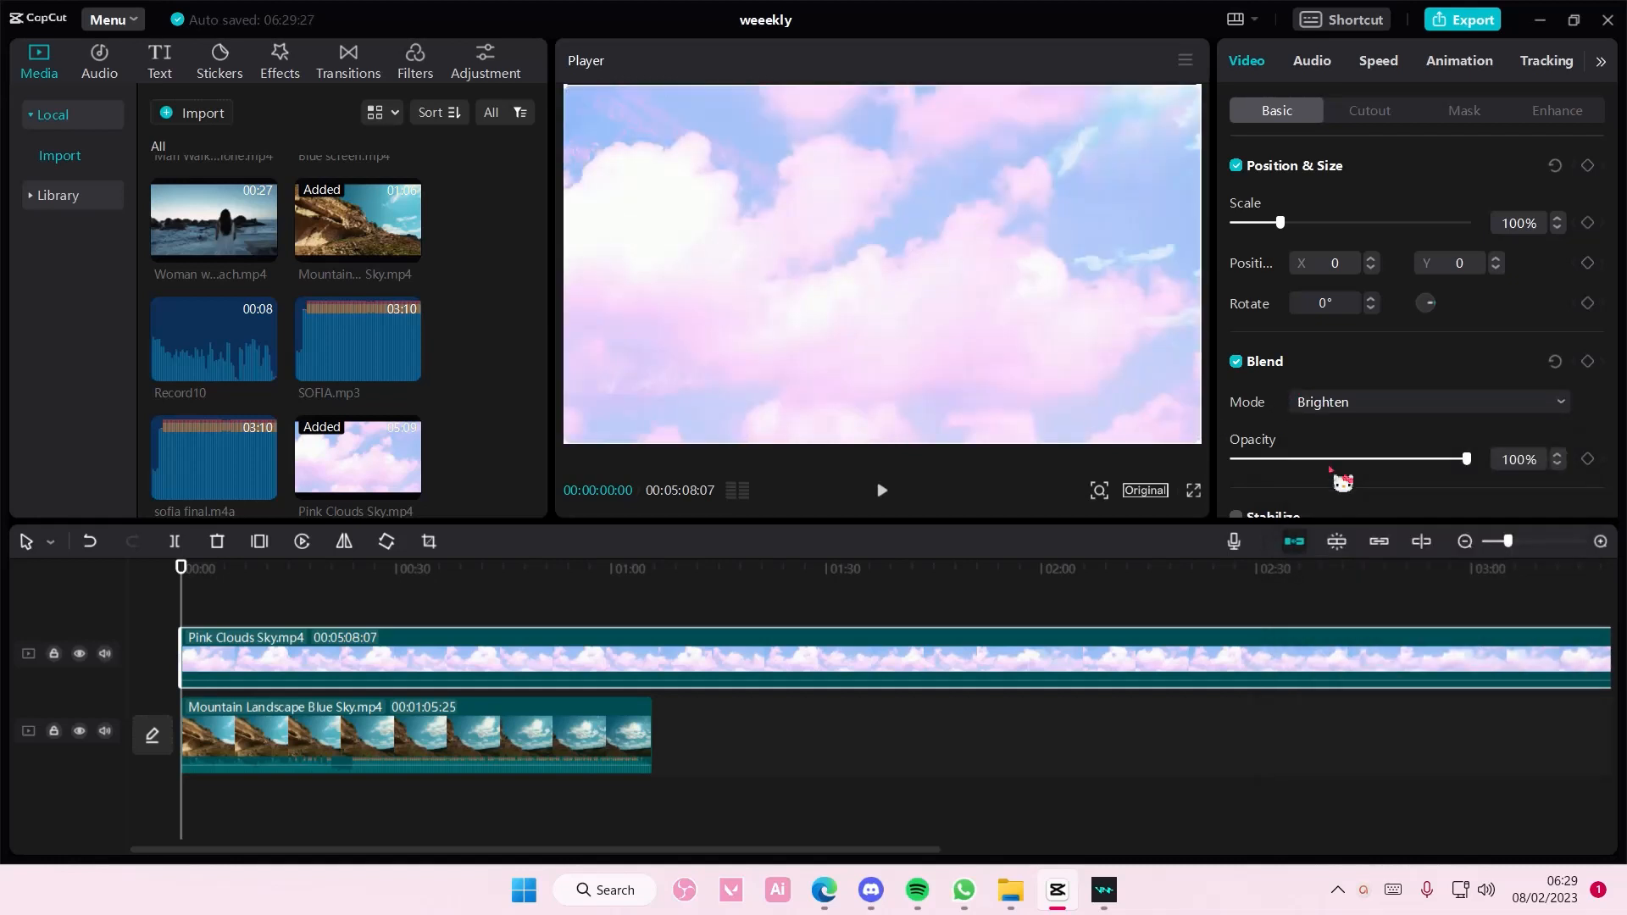
{"action": "left_click", "coordinate": [104, 731]}
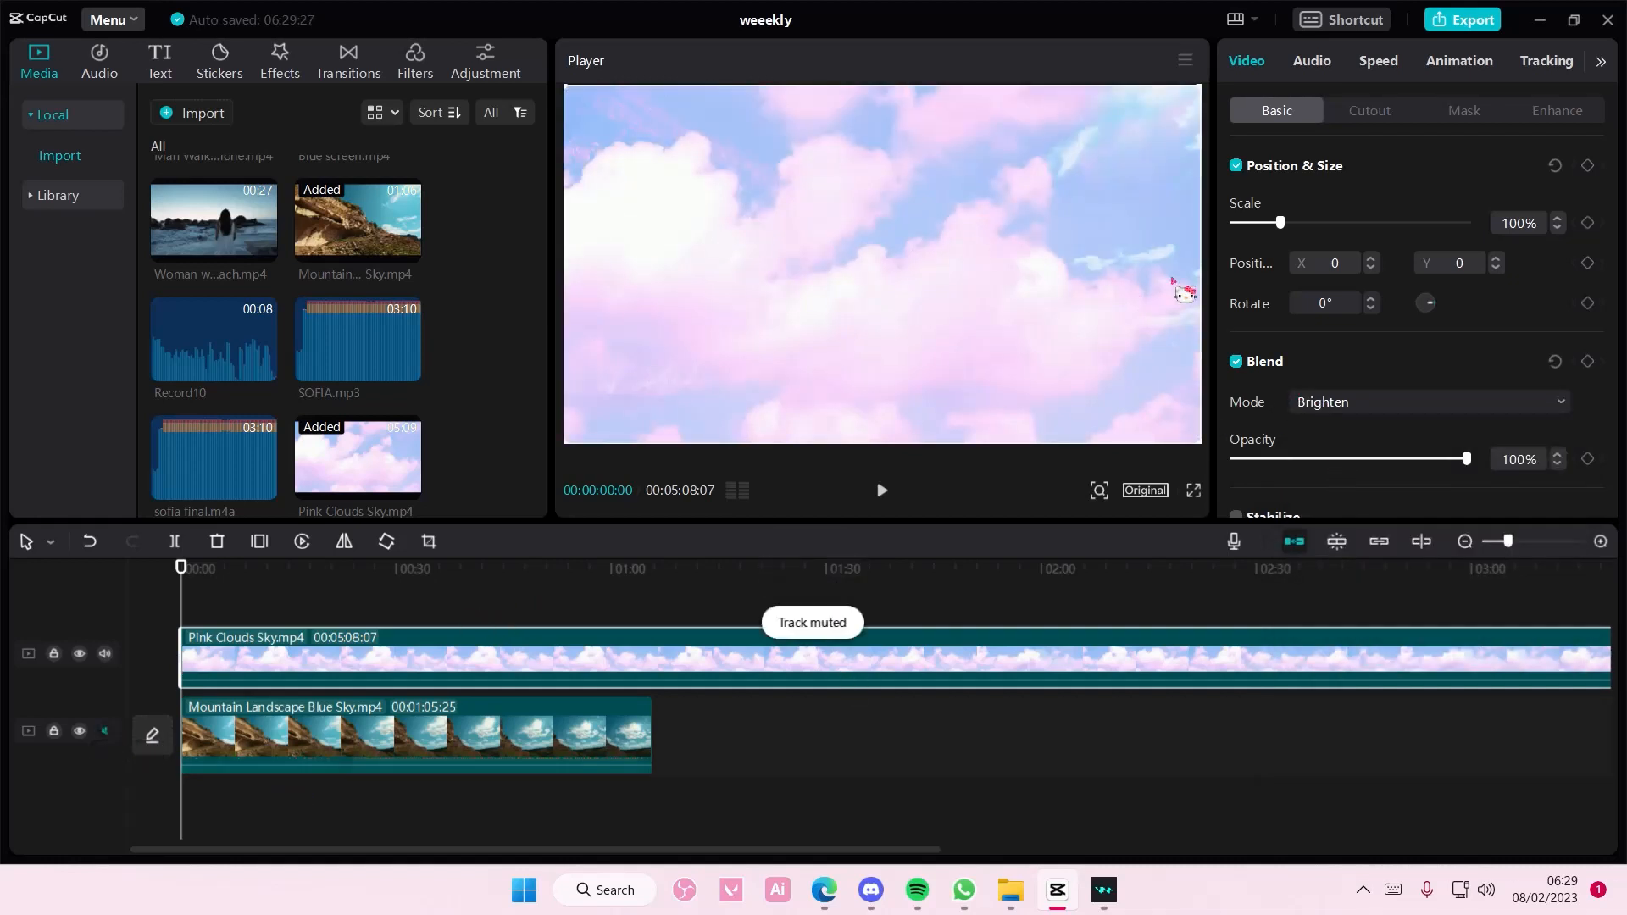
Give the sky clip a tilted Split mask and swap the mountain clip for the beach clip
{"action": "left_click", "coordinate": [1462, 110]}
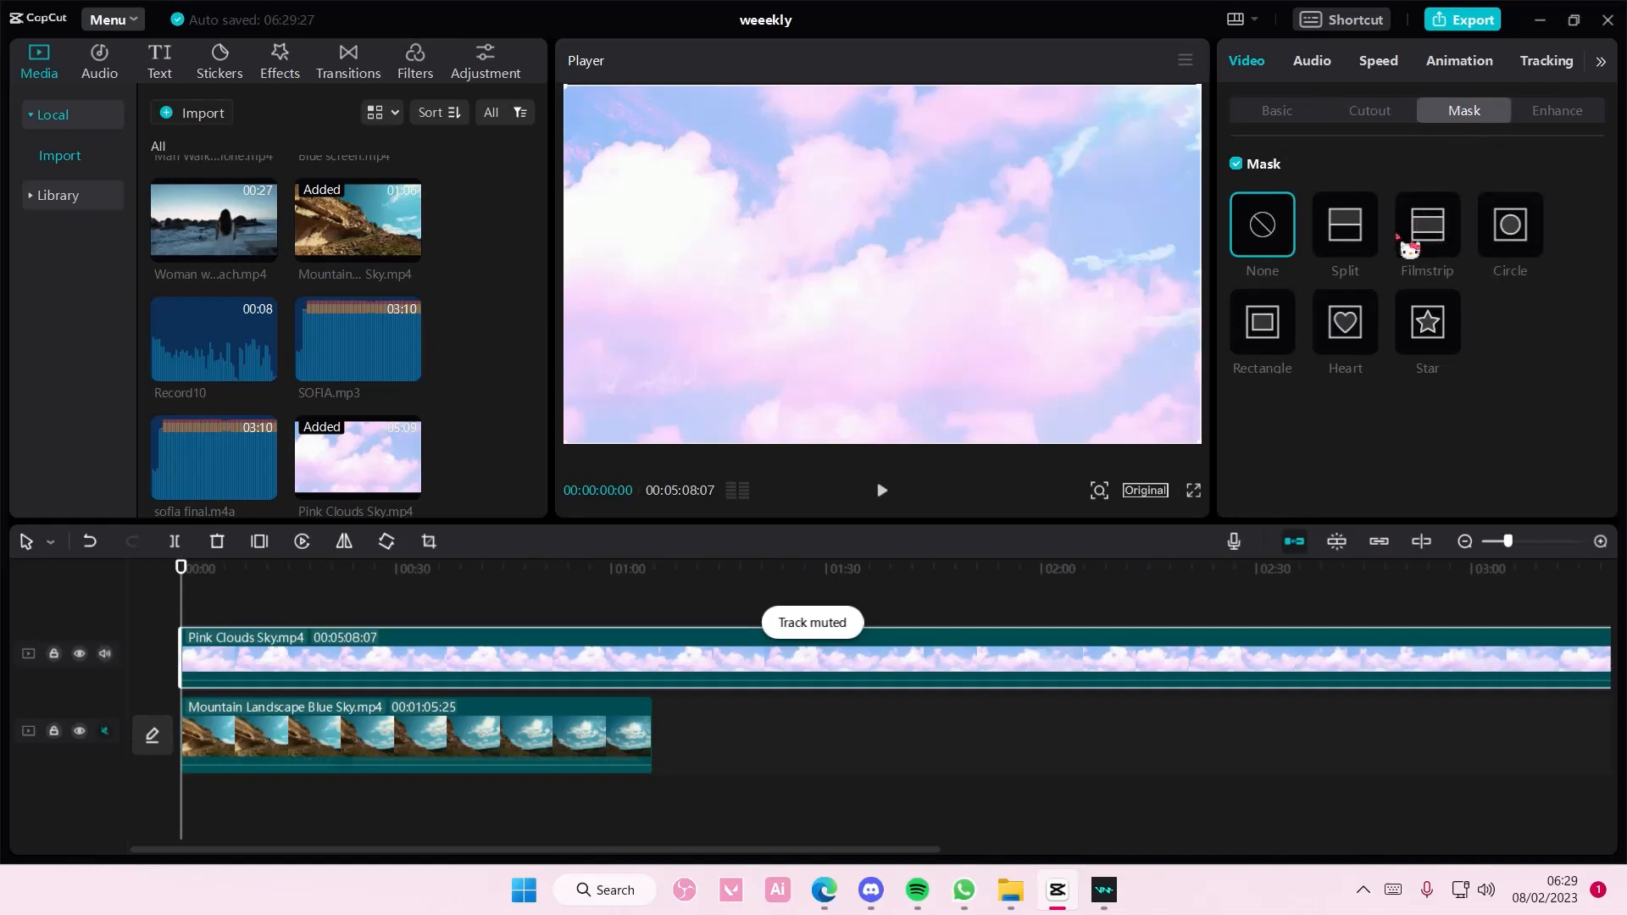
{"action": "left_click", "coordinate": [1344, 226]}
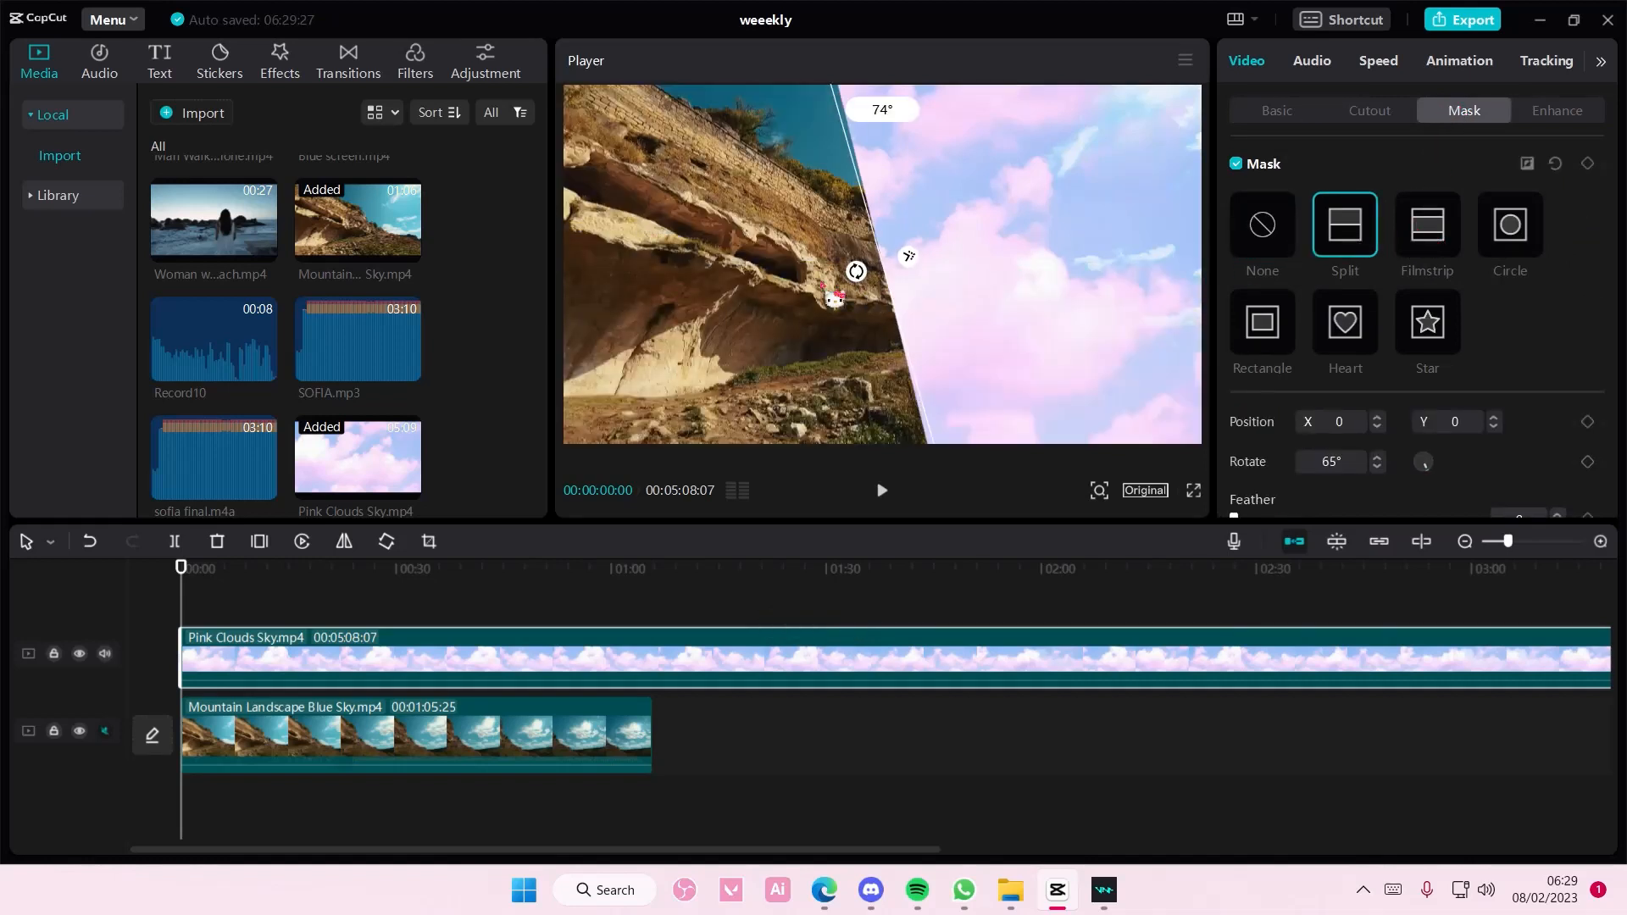
{"action": "left_click_drag", "start_coordinate": [854, 271], "coordinate": [869, 288]}
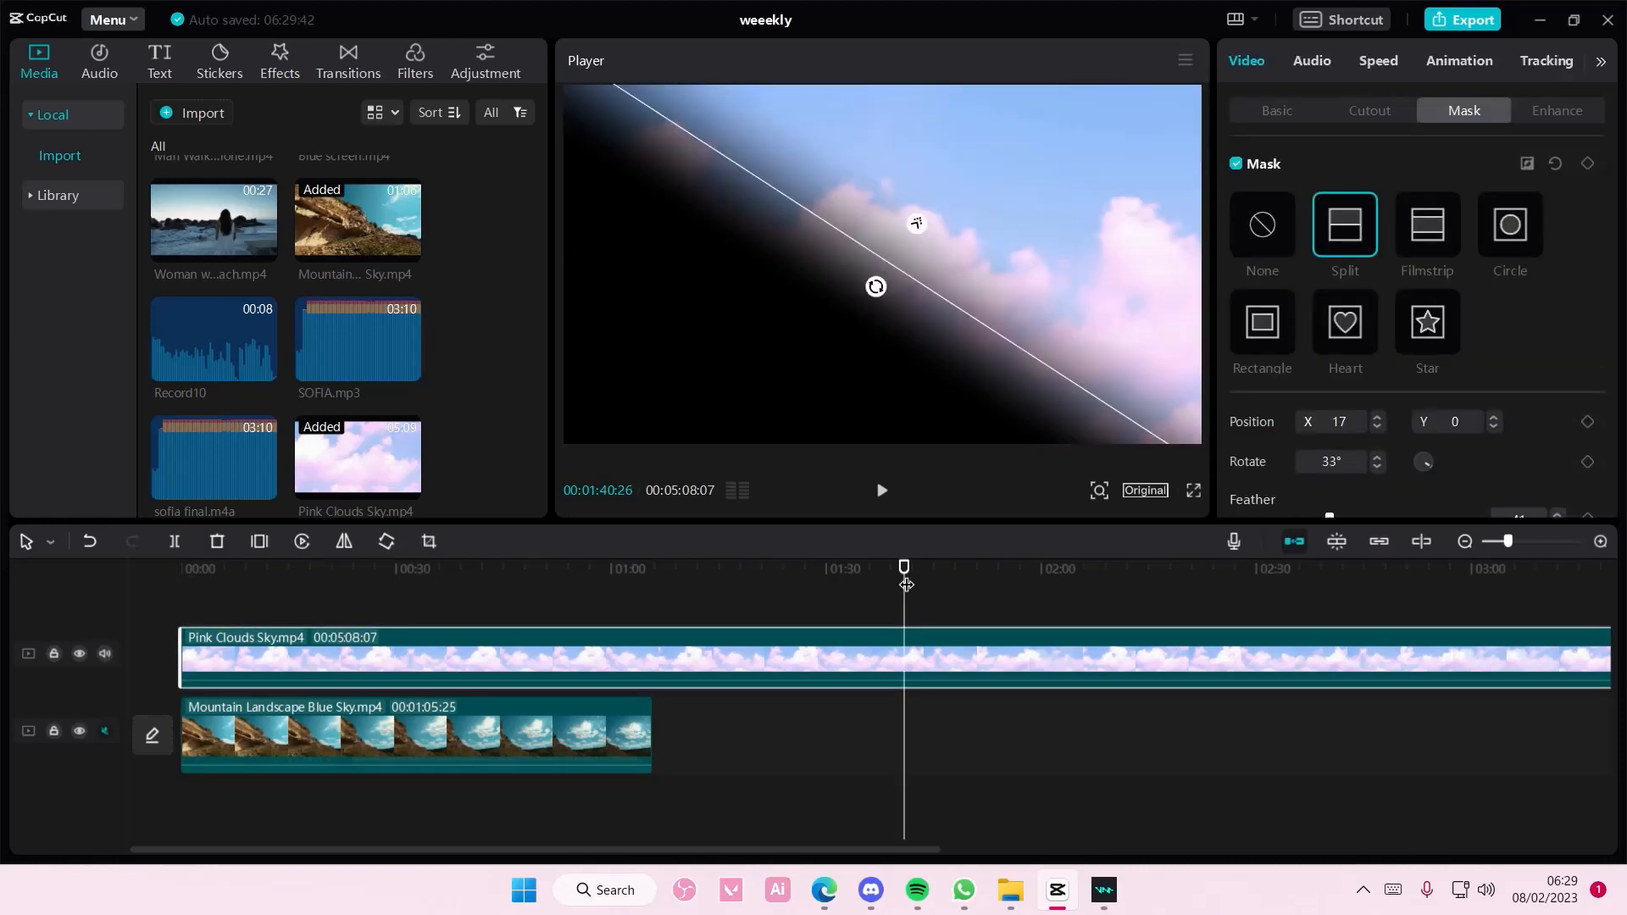
{"action": "left_click", "coordinate": [440, 567]}
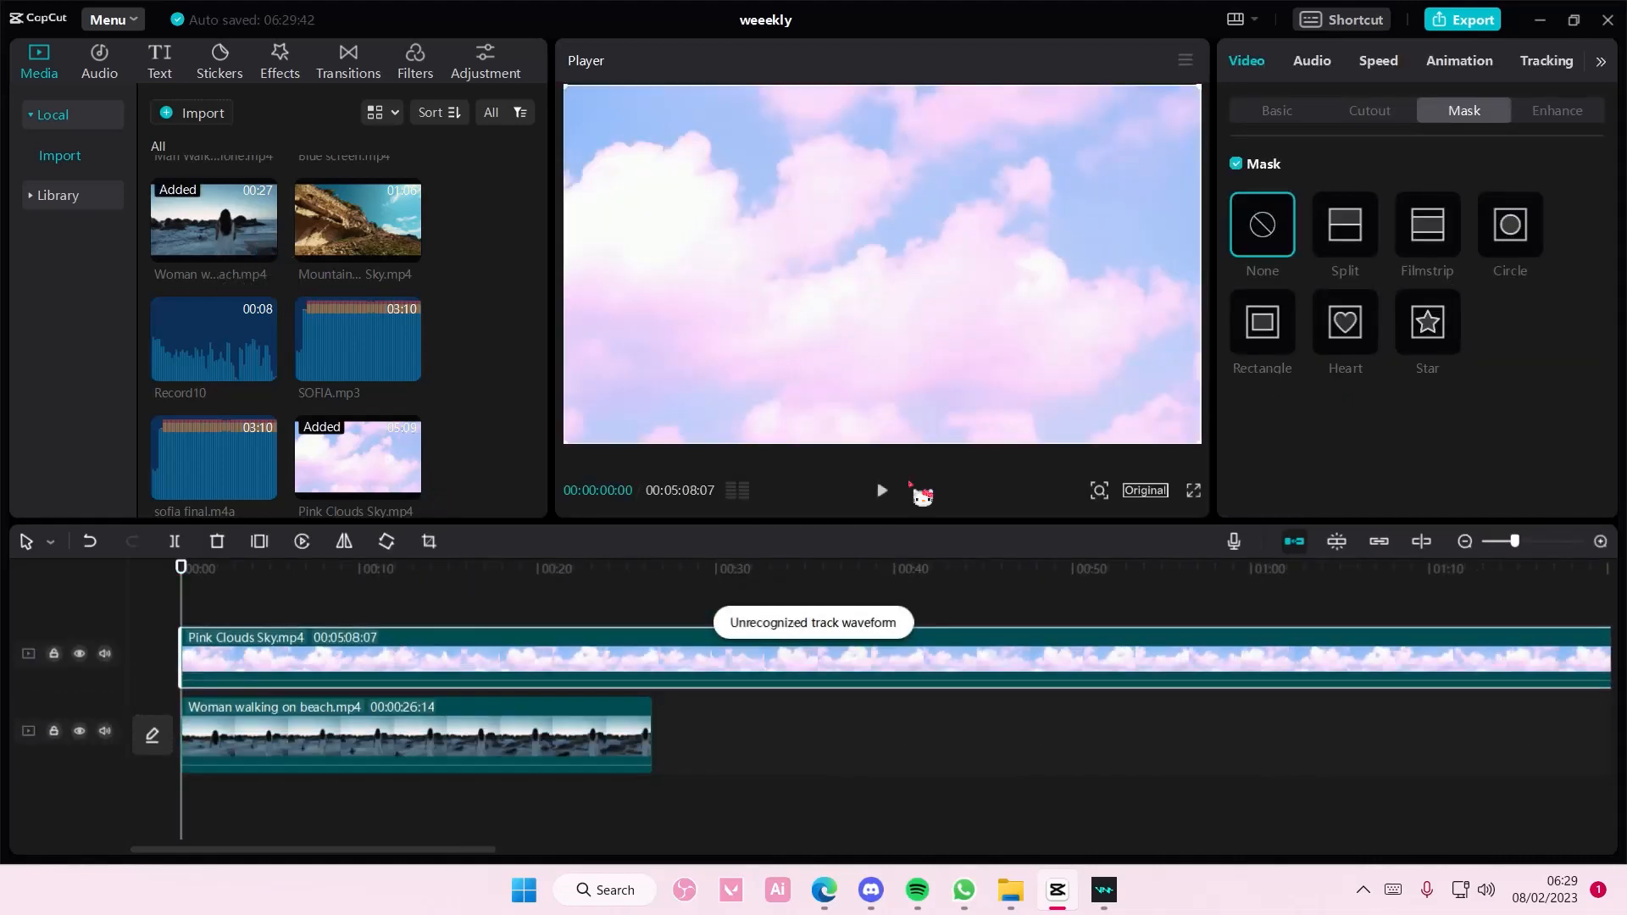
Set the clouds clip to Linear burn, cut it at the beach clip's end, and mute it
{"action": "left_click", "coordinate": [1427, 402]}
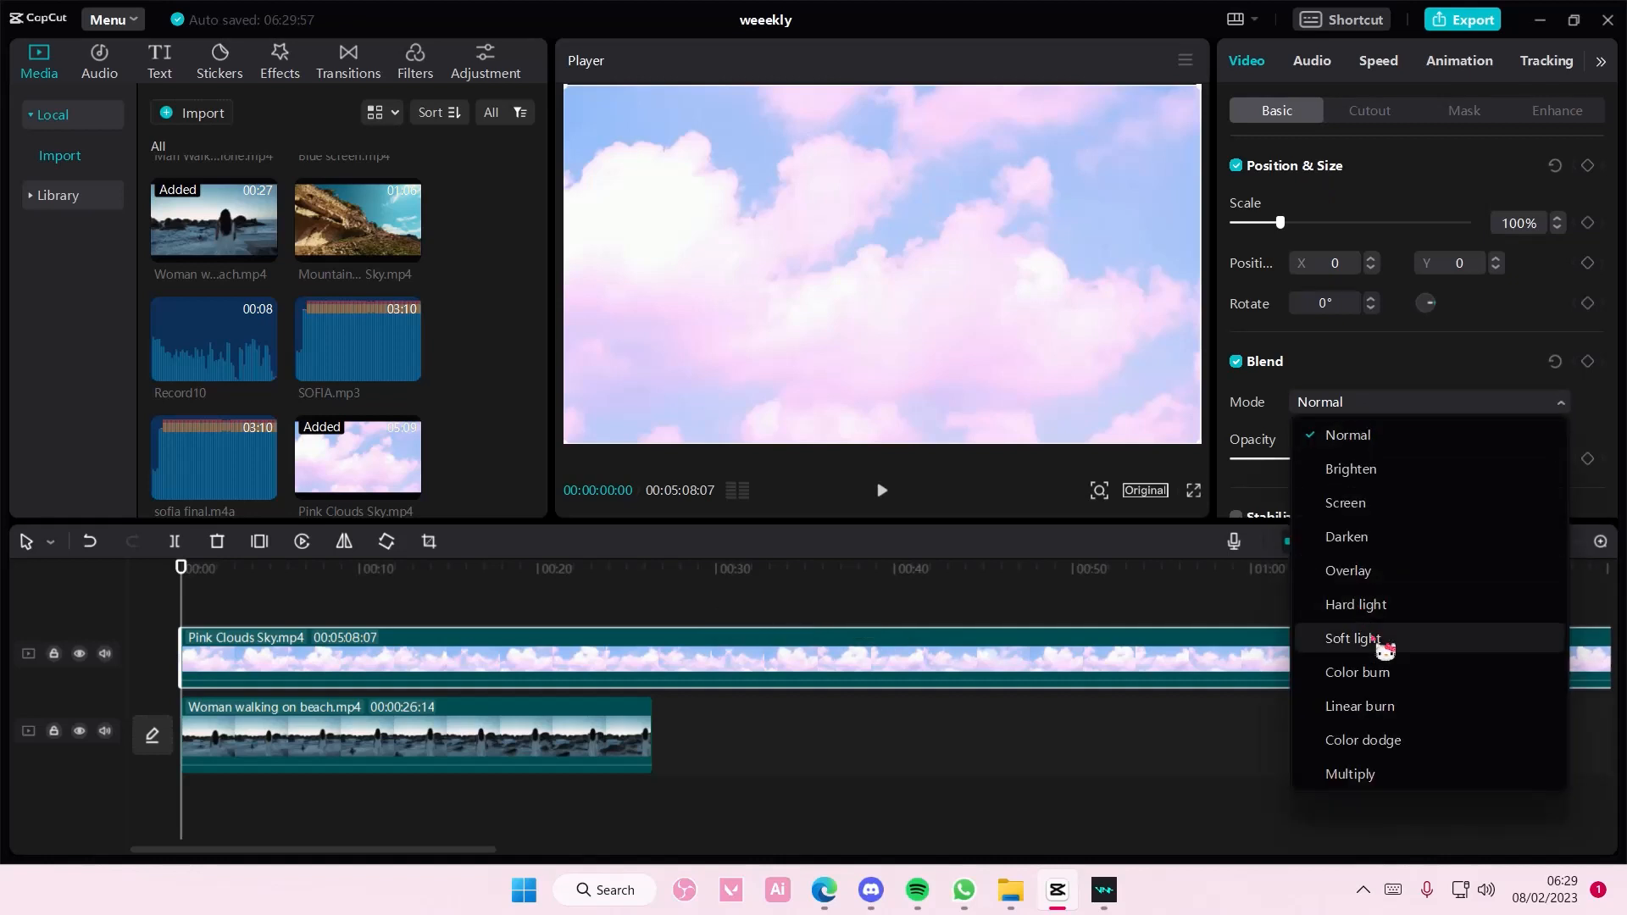
{"action": "left_click", "coordinate": [1359, 706]}
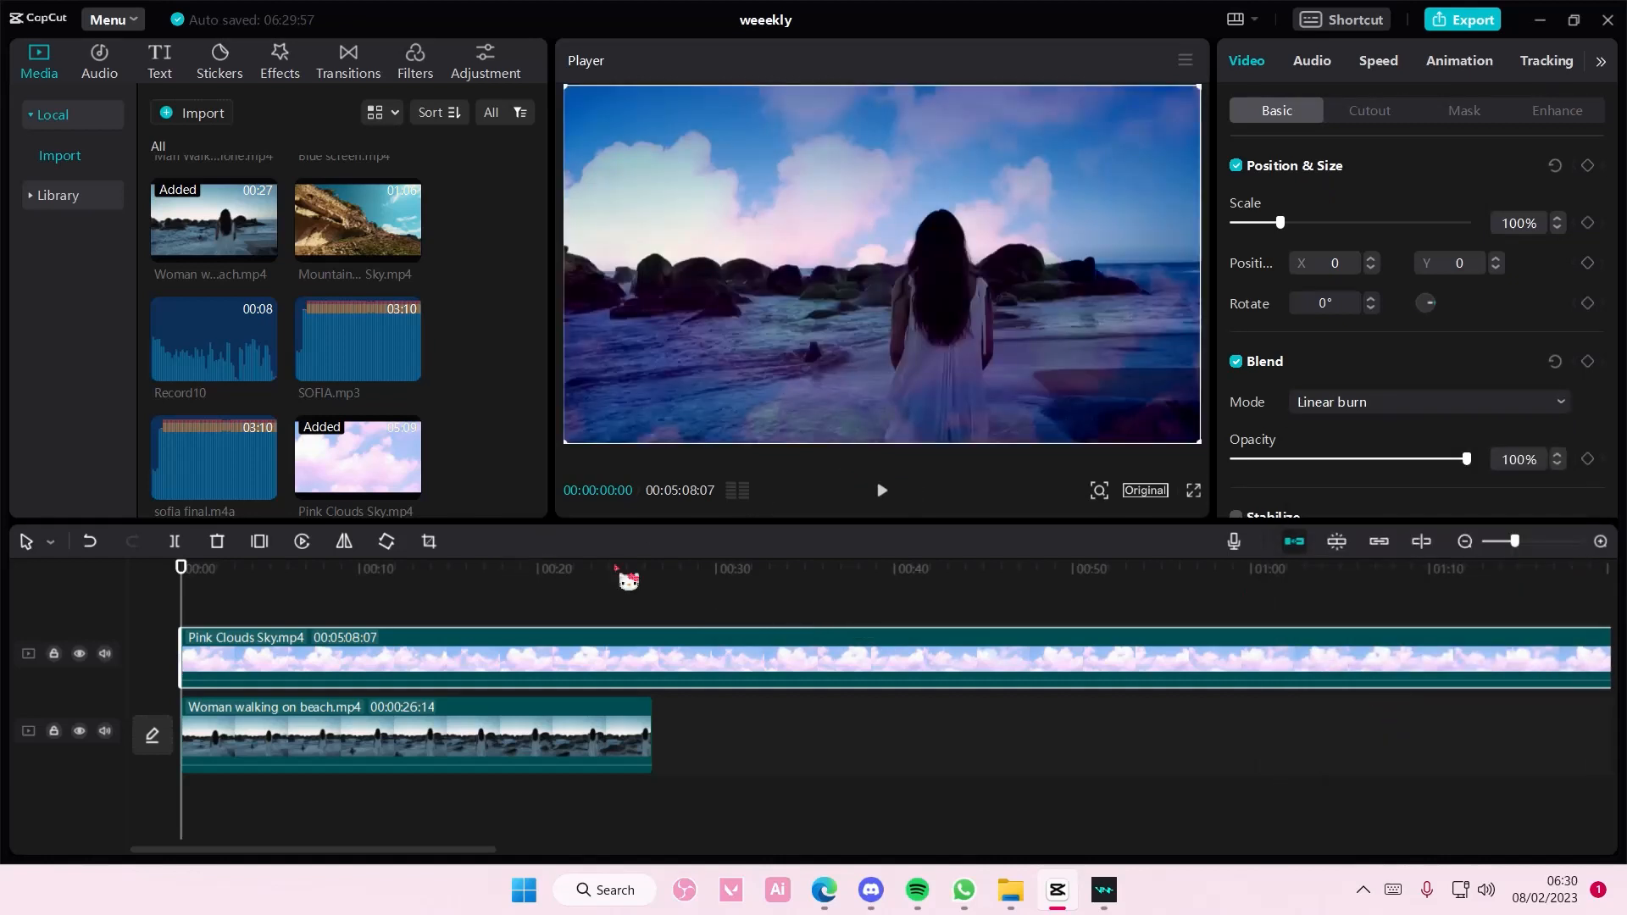
{"action": "left_click", "coordinate": [651, 568]}
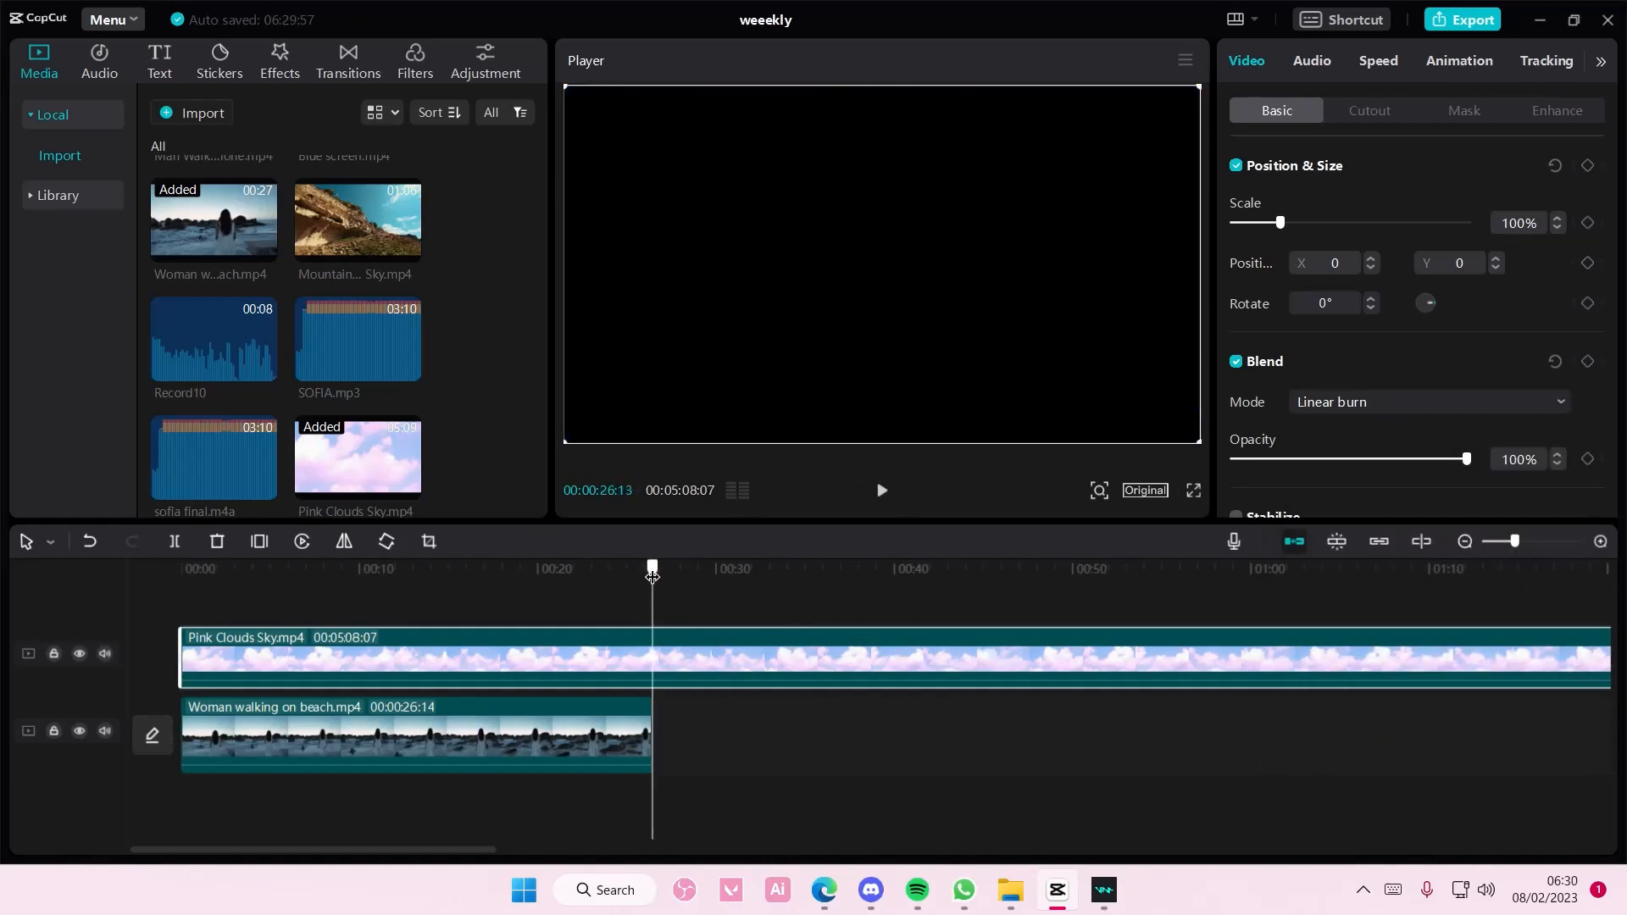
{"action": "left_click", "coordinate": [174, 540]}
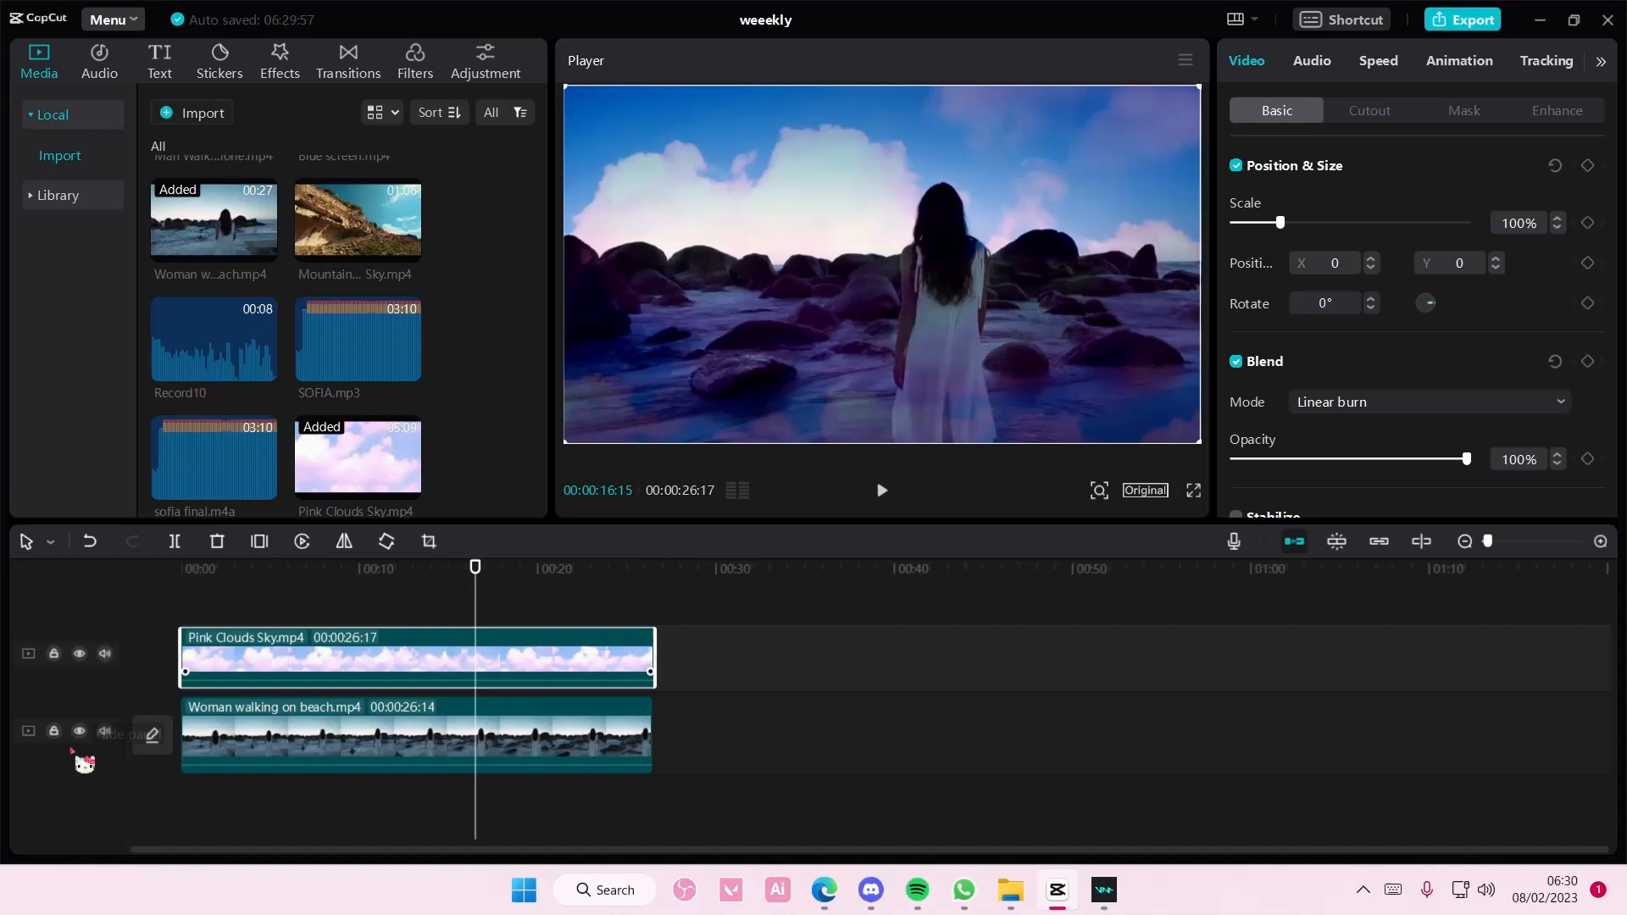
{"action": "left_click", "coordinate": [103, 652]}
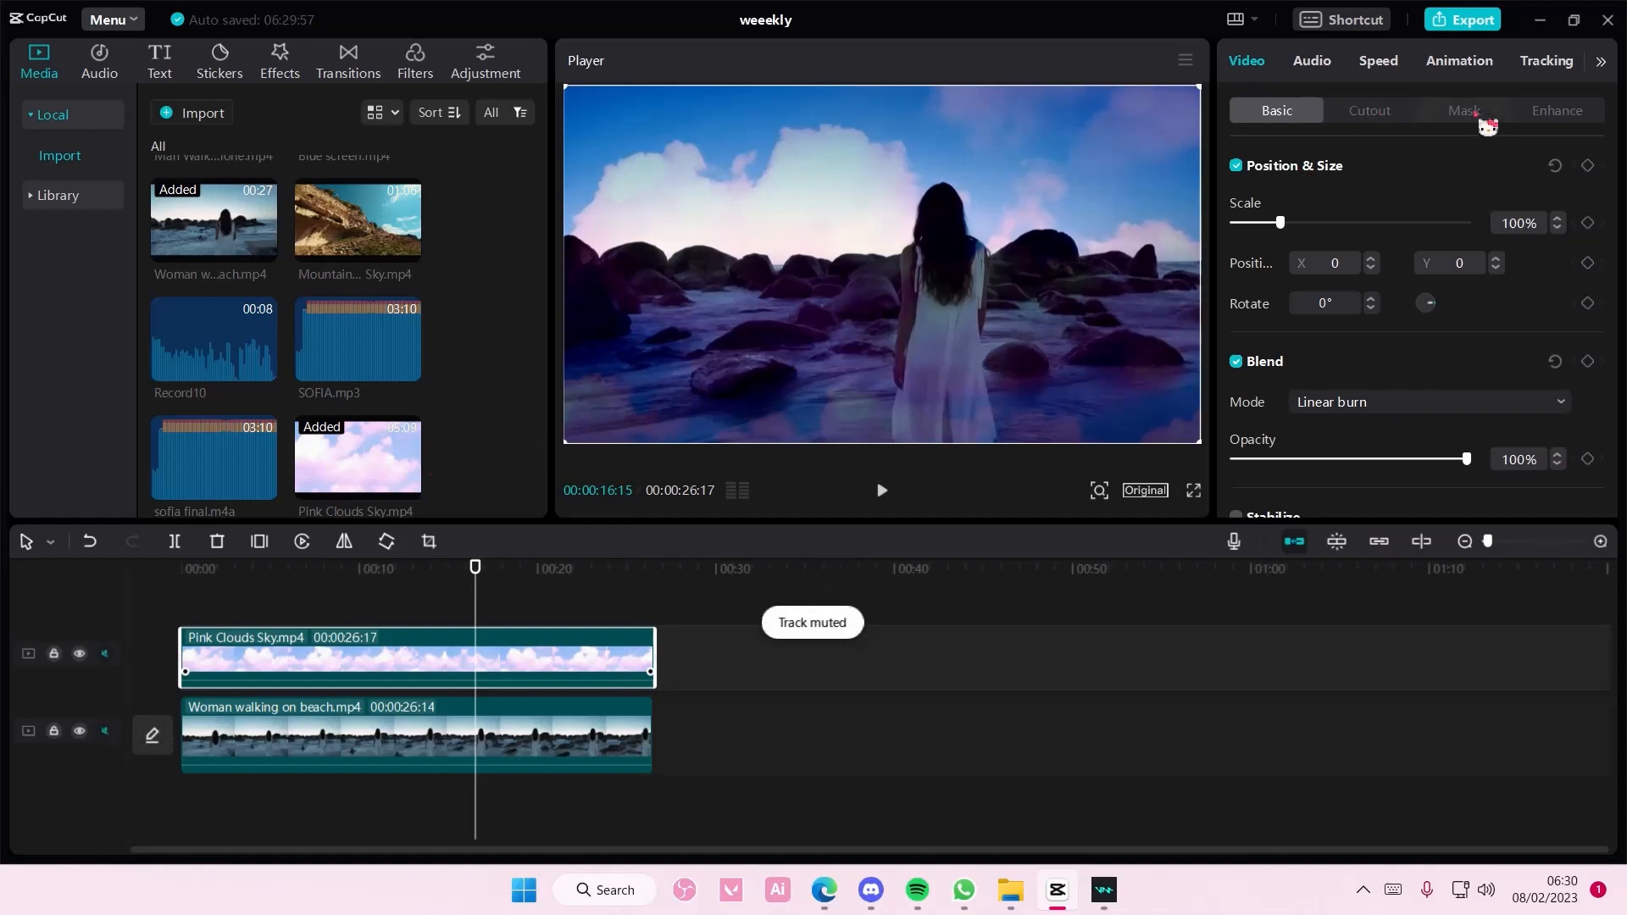
{"action": "left_click", "coordinate": [1464, 110]}
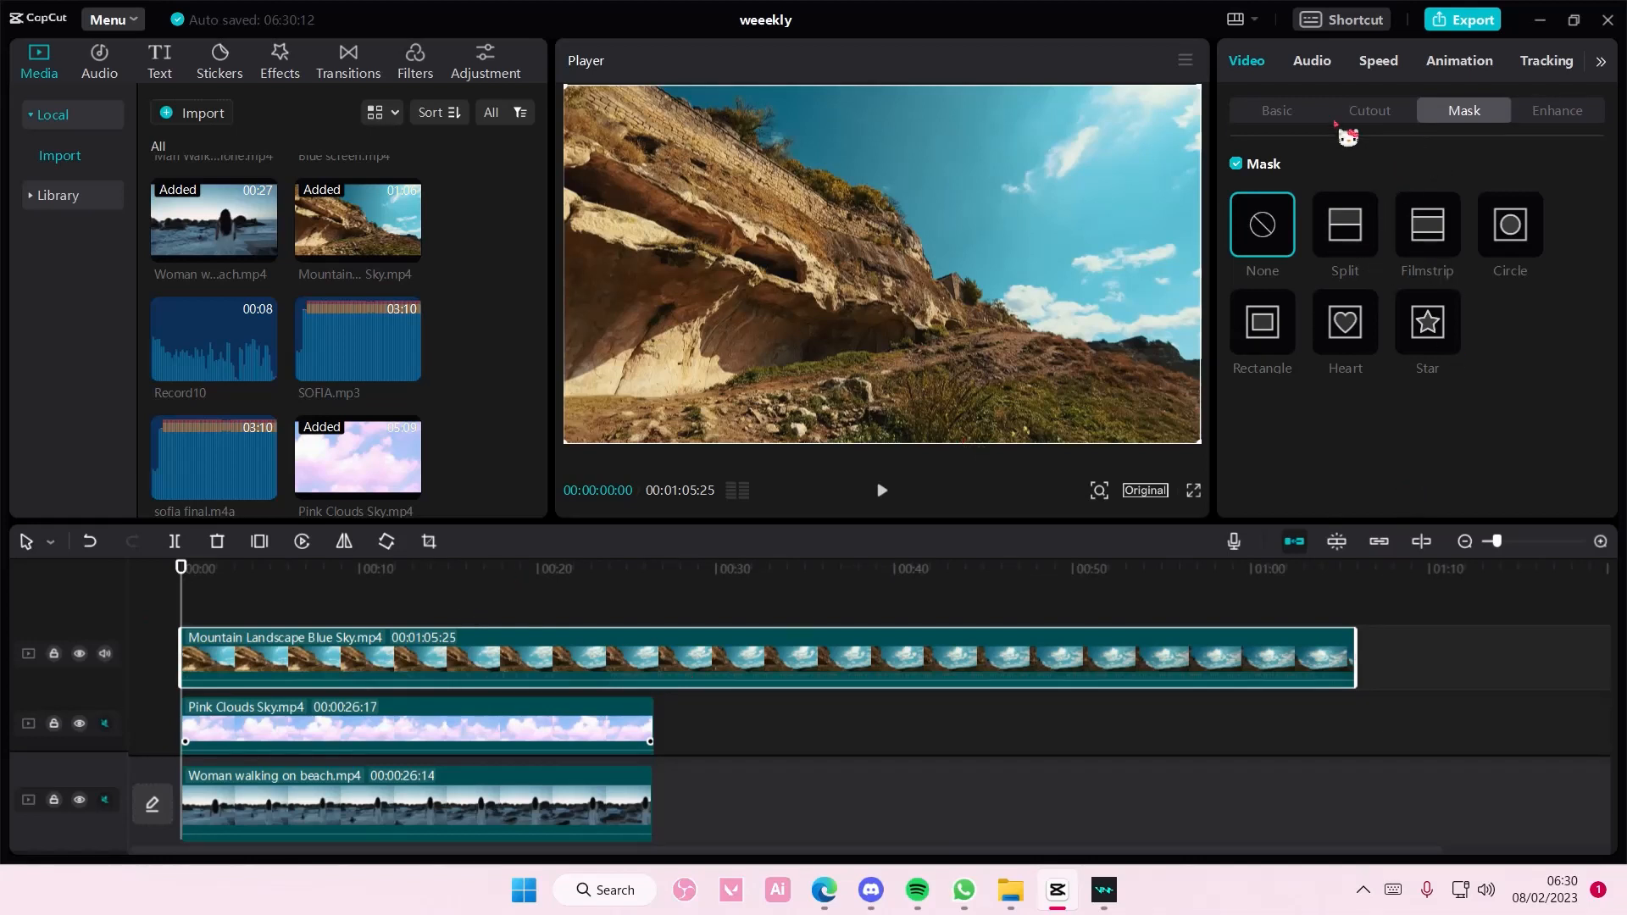
Give the mountain clip Linear burn blending and a repositioned Split mask
{"action": "left_click", "coordinate": [1275, 111]}
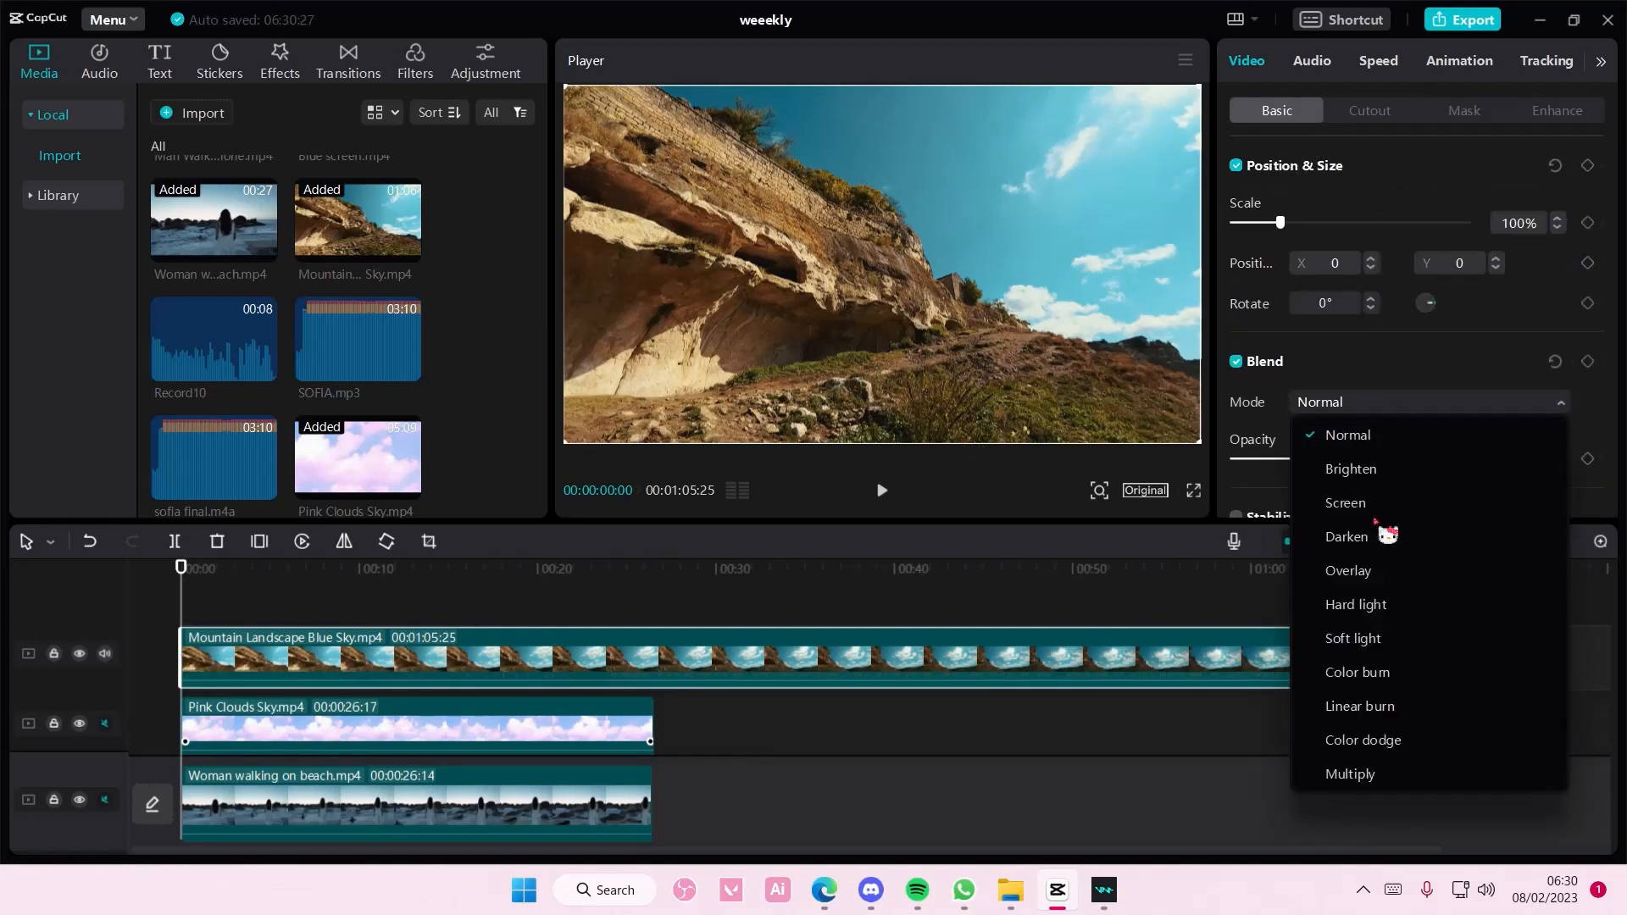
{"action": "left_click", "coordinate": [1357, 706]}
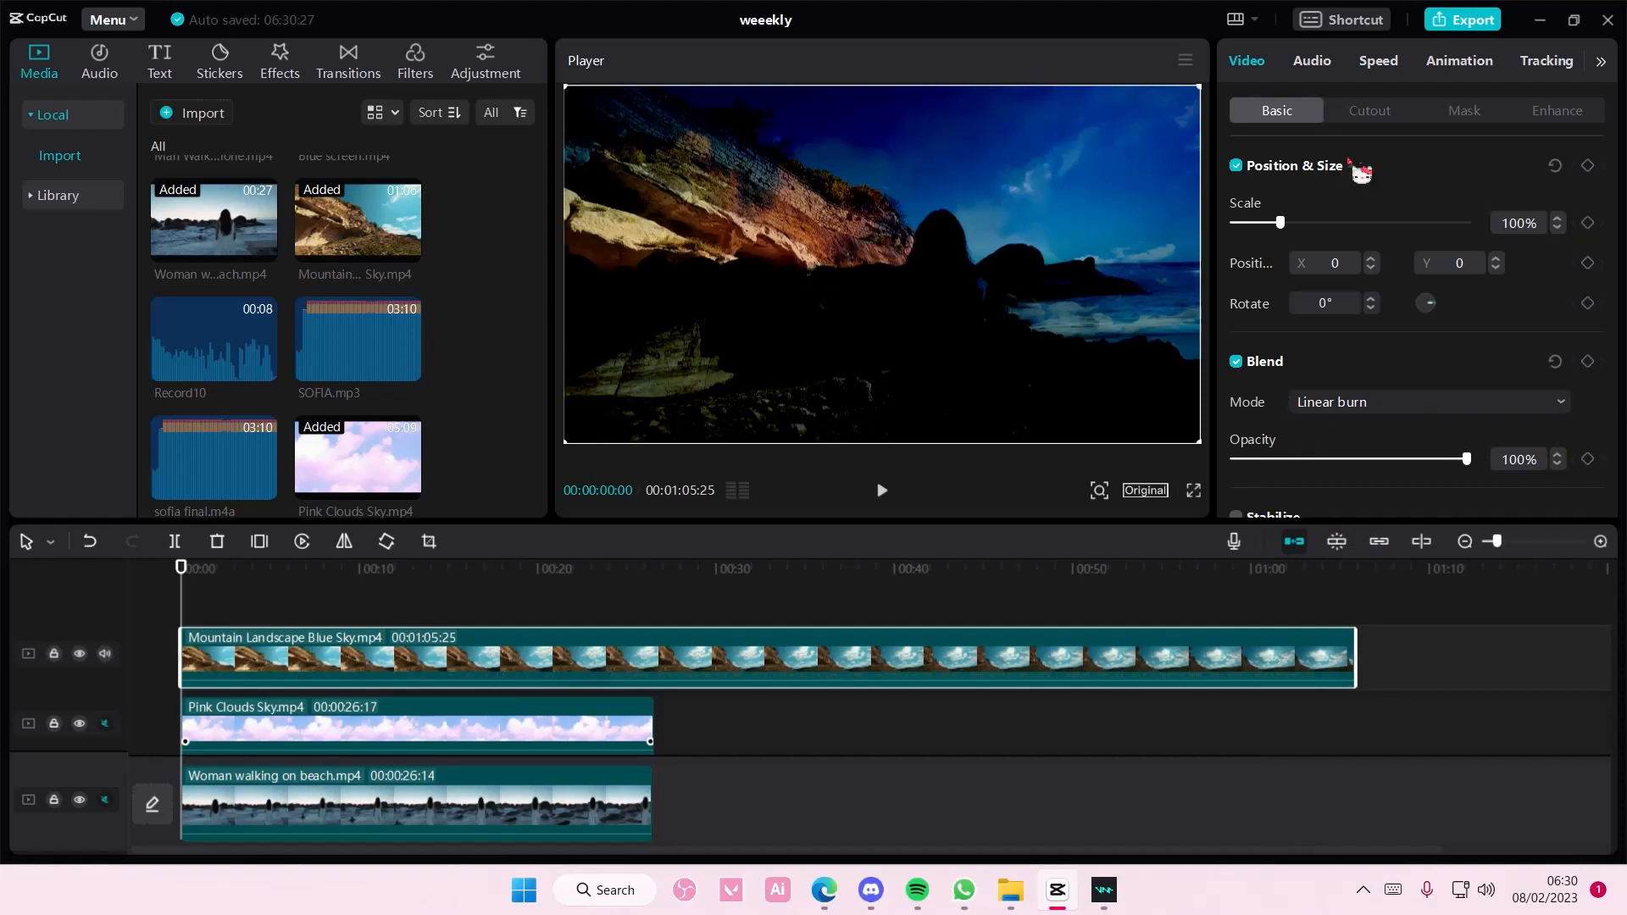
{"action": "left_click", "coordinate": [1464, 110]}
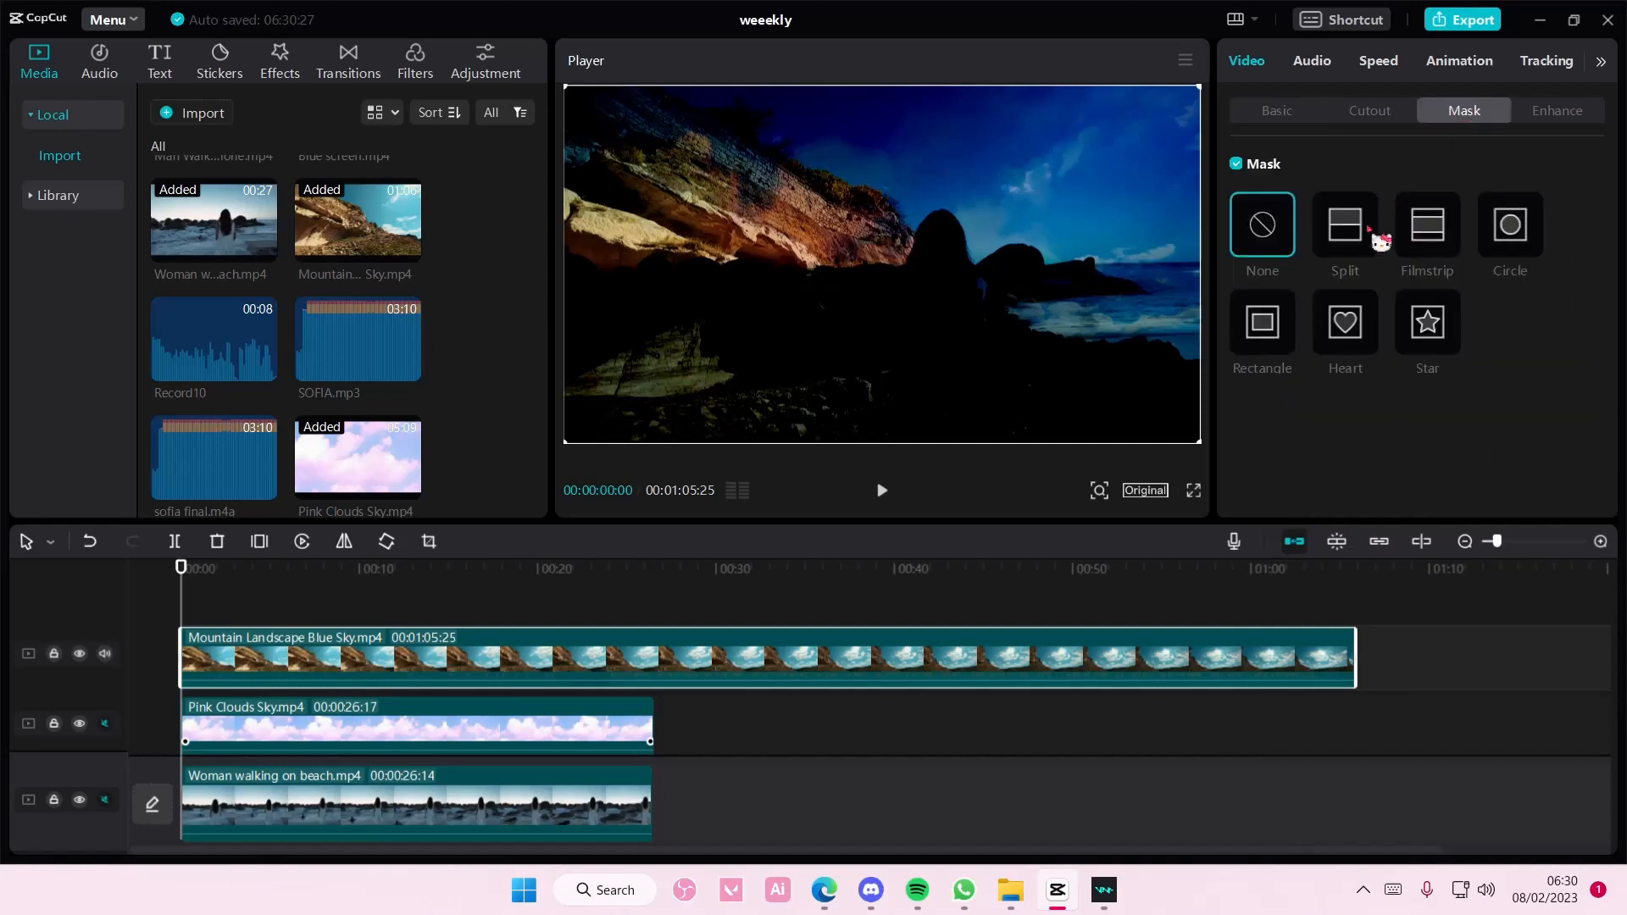
{"action": "left_click", "coordinate": [1342, 226]}
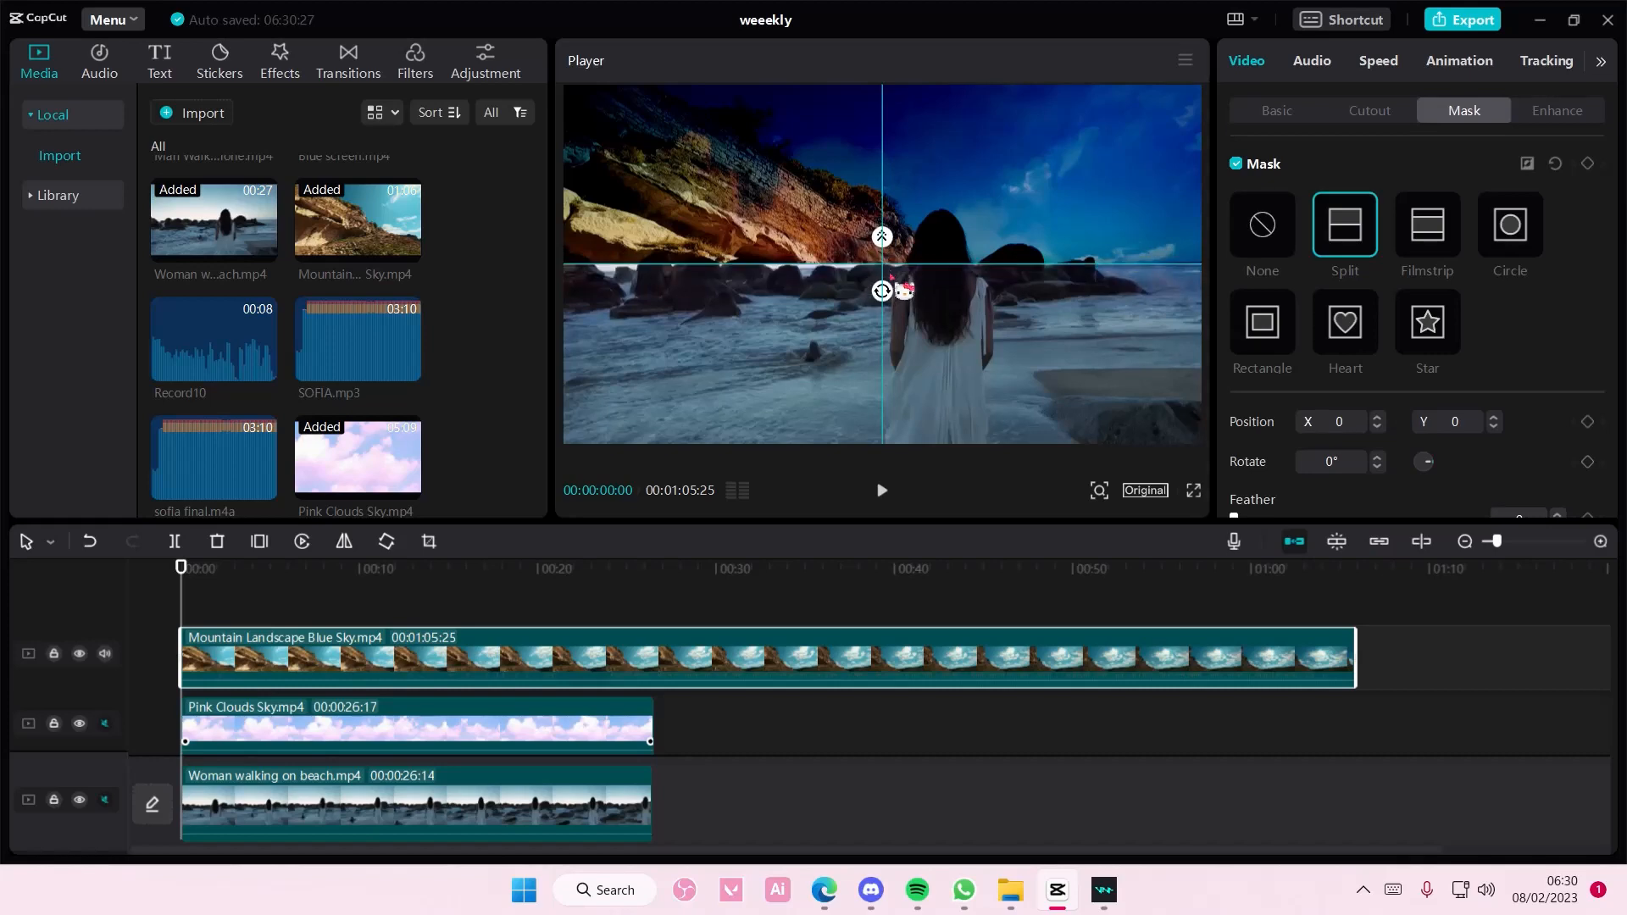
{"action": "left_click_drag", "start_coordinate": [881, 268], "coordinate": [881, 299]}
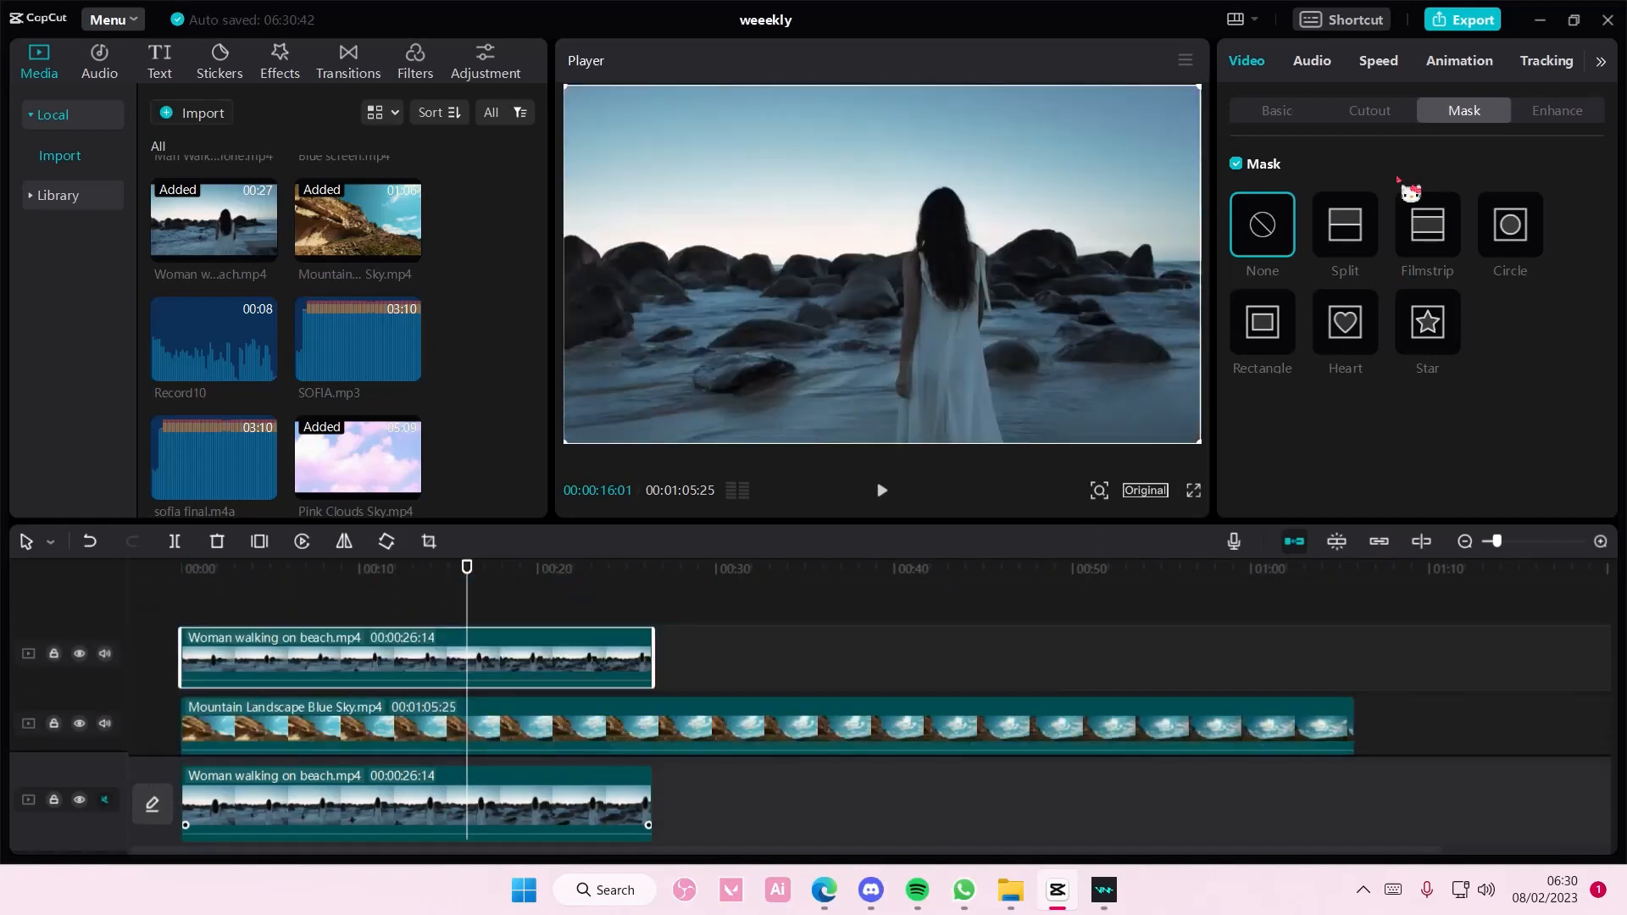
Auto-cut out the woman on the top clip, trim and mute the mountain clip, hide clouds
{"action": "left_click", "coordinate": [1369, 110]}
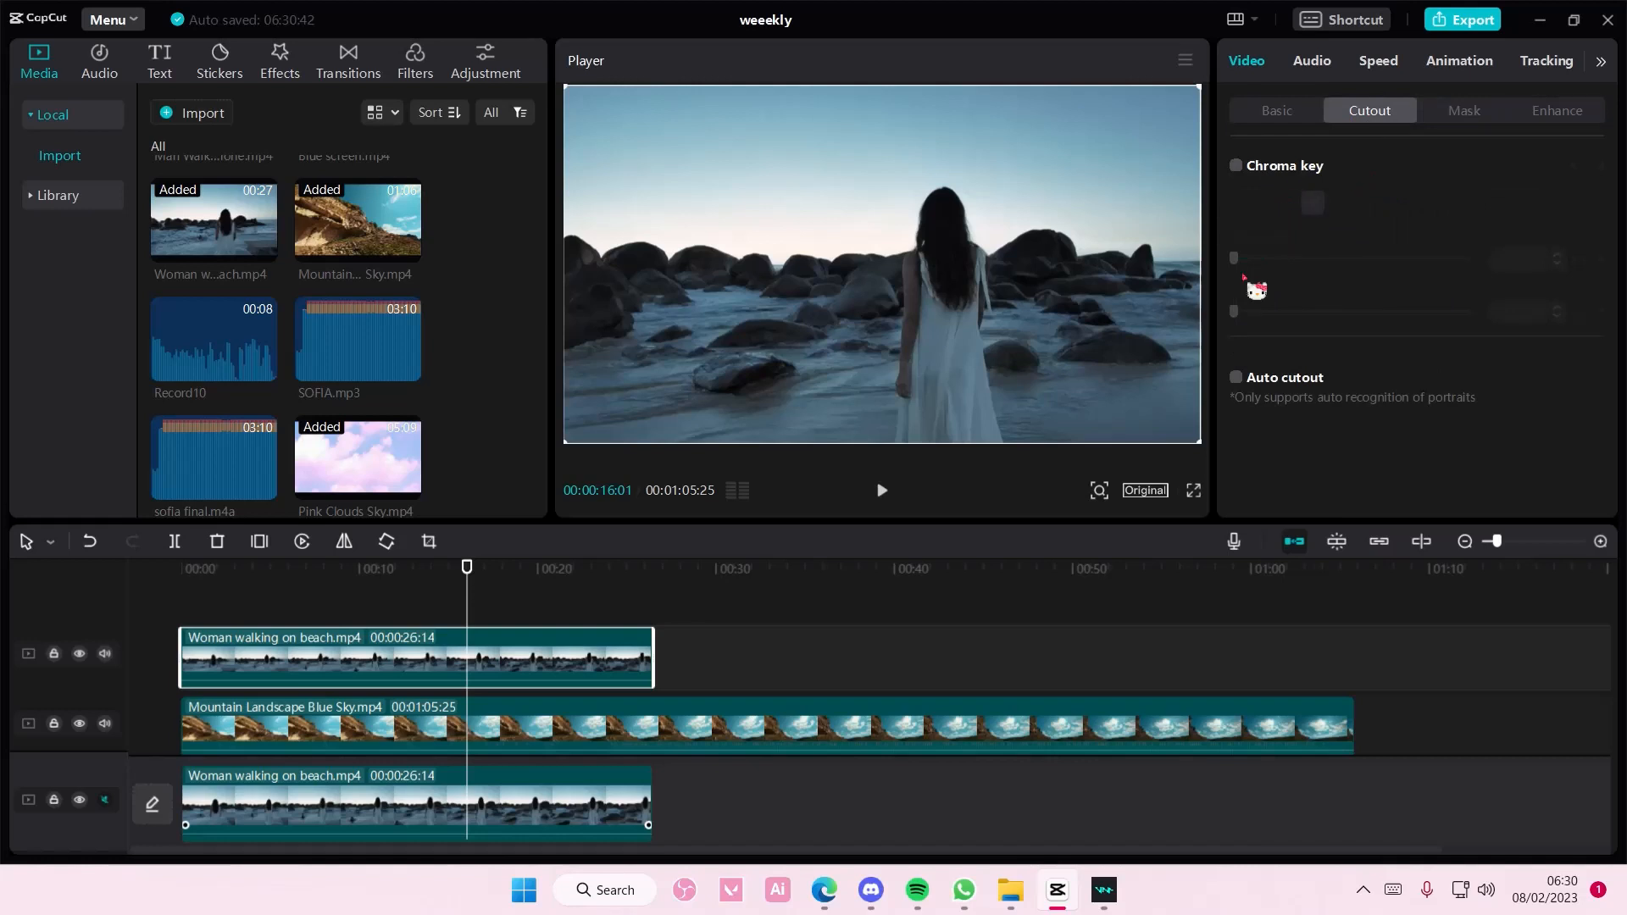
{"action": "left_click", "coordinate": [1235, 376]}
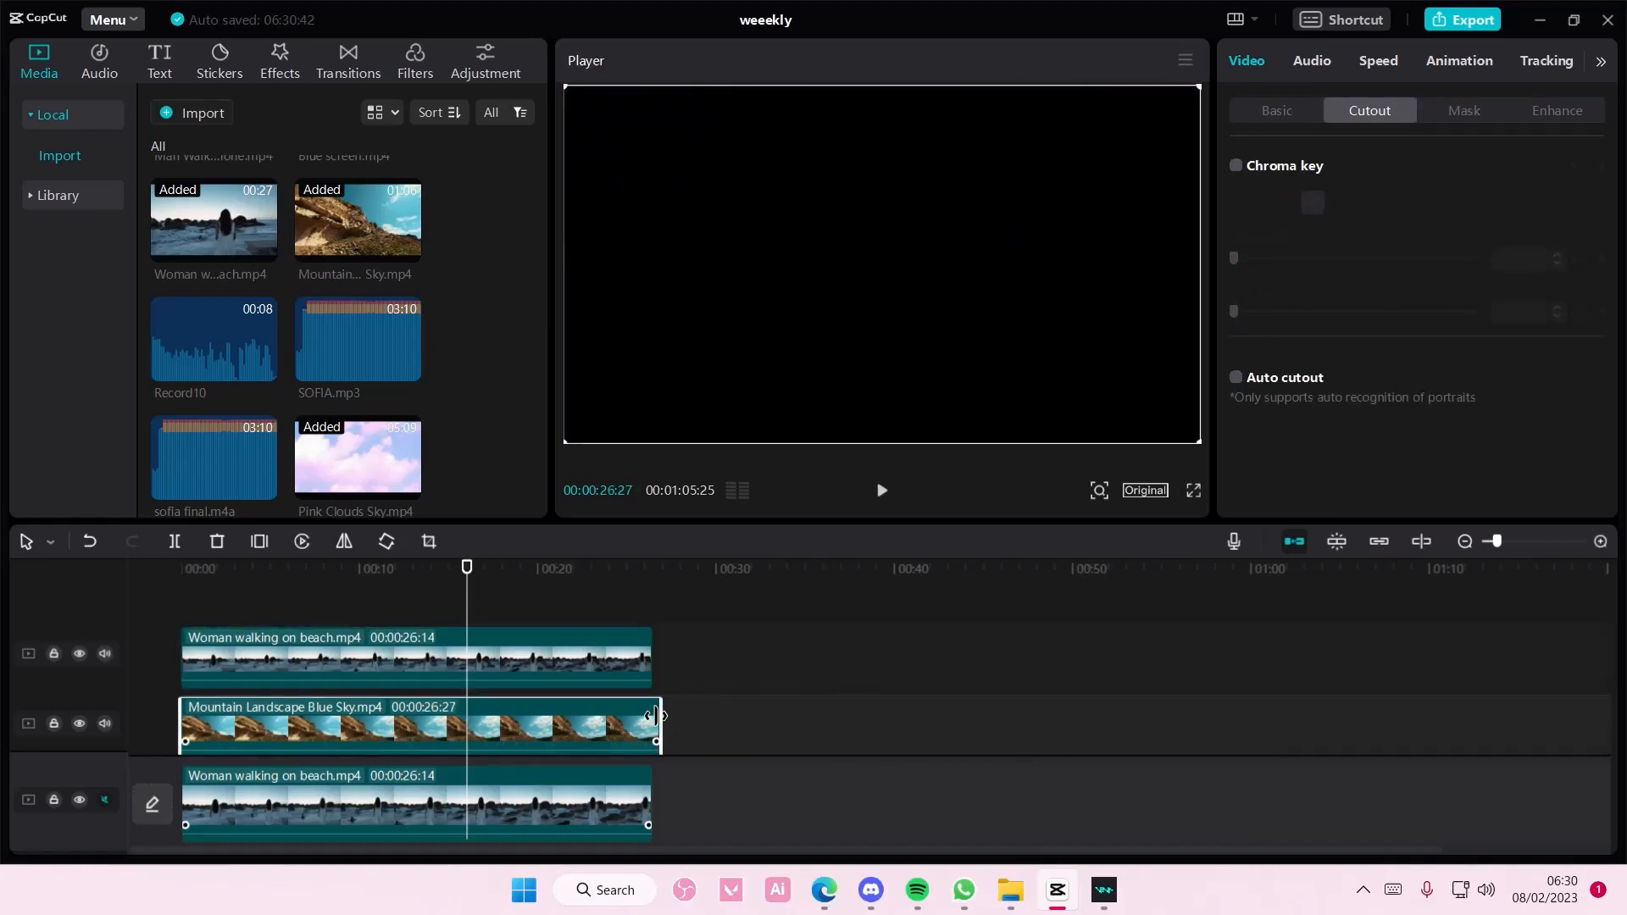
{"action": "left_click", "coordinate": [102, 653]}
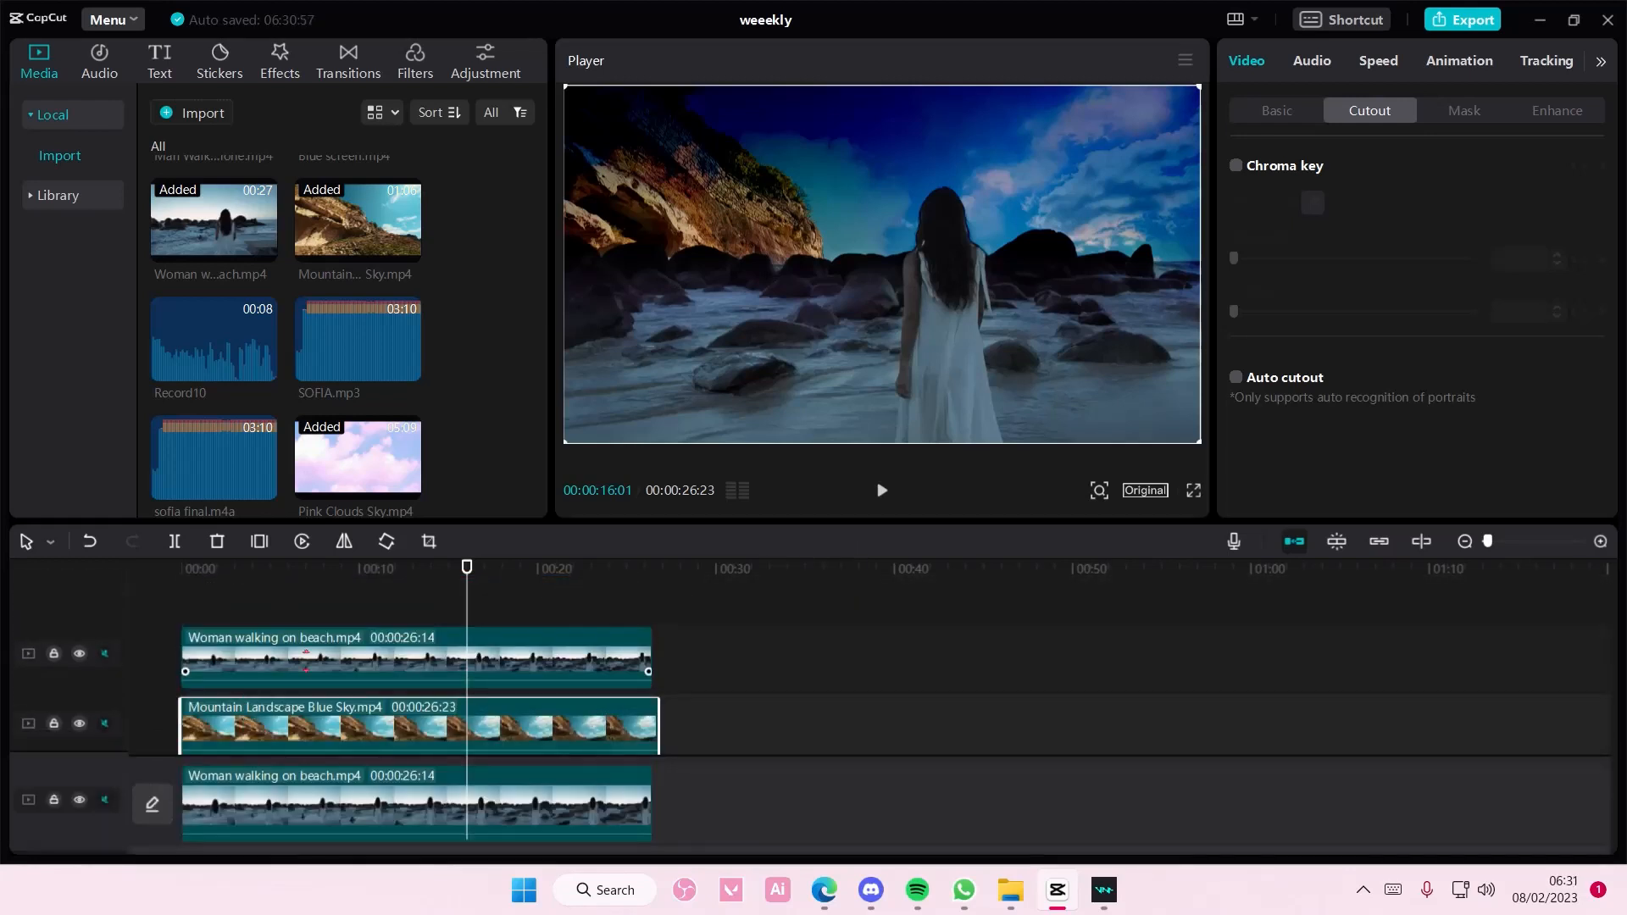
{"action": "left_click", "coordinate": [180, 568]}
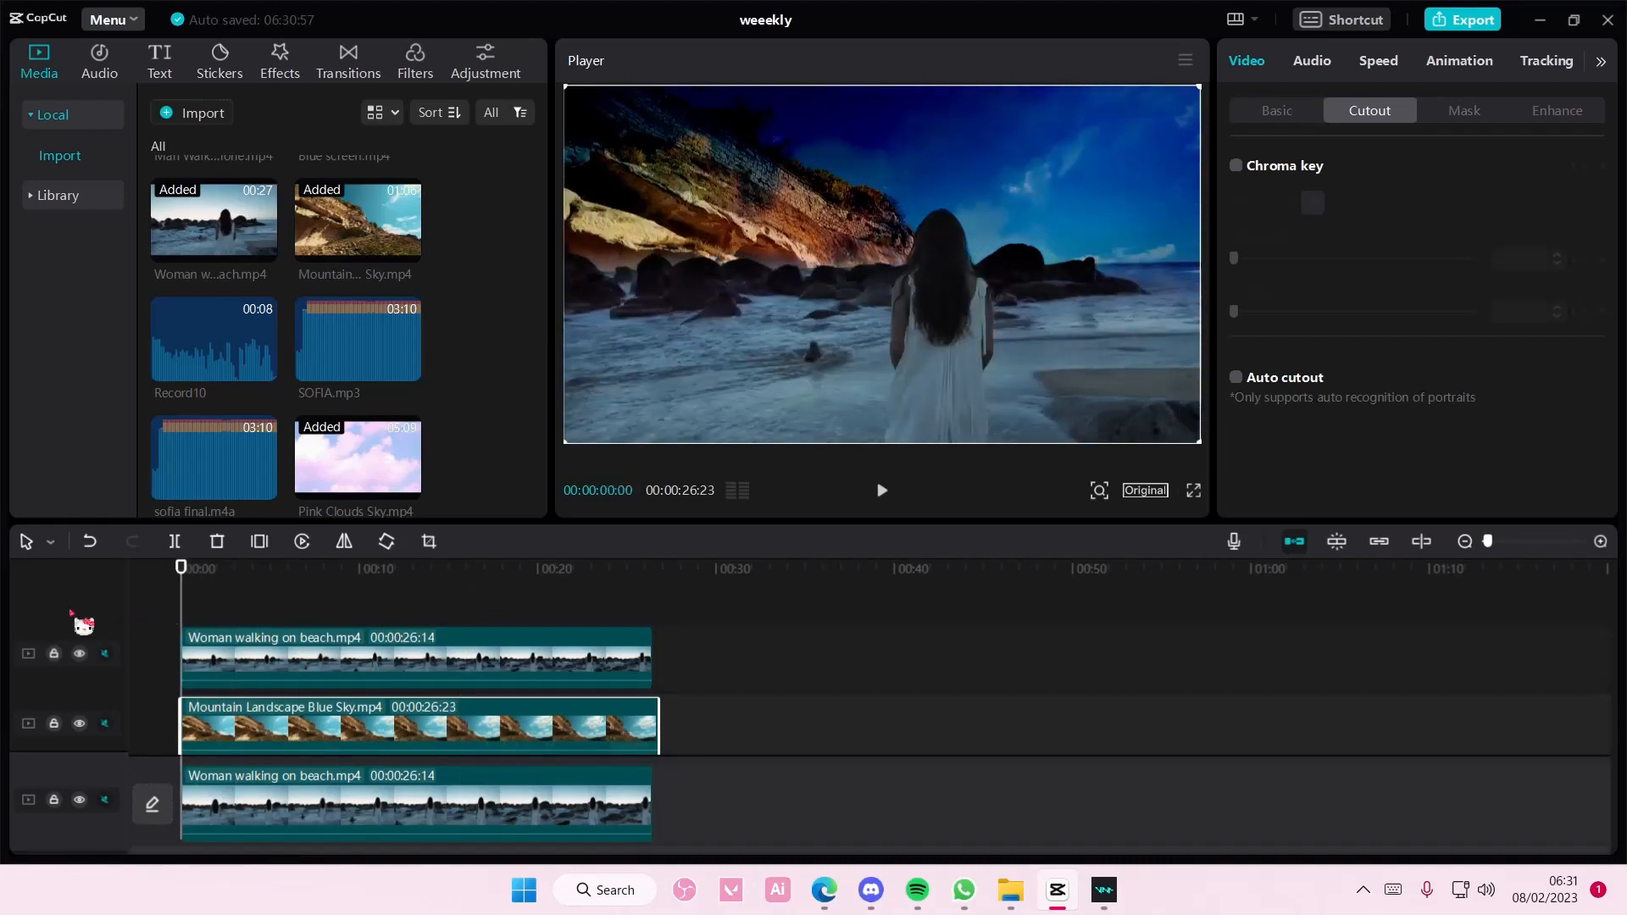
{"action": "mouse_move", "coordinate": [108, 726]}
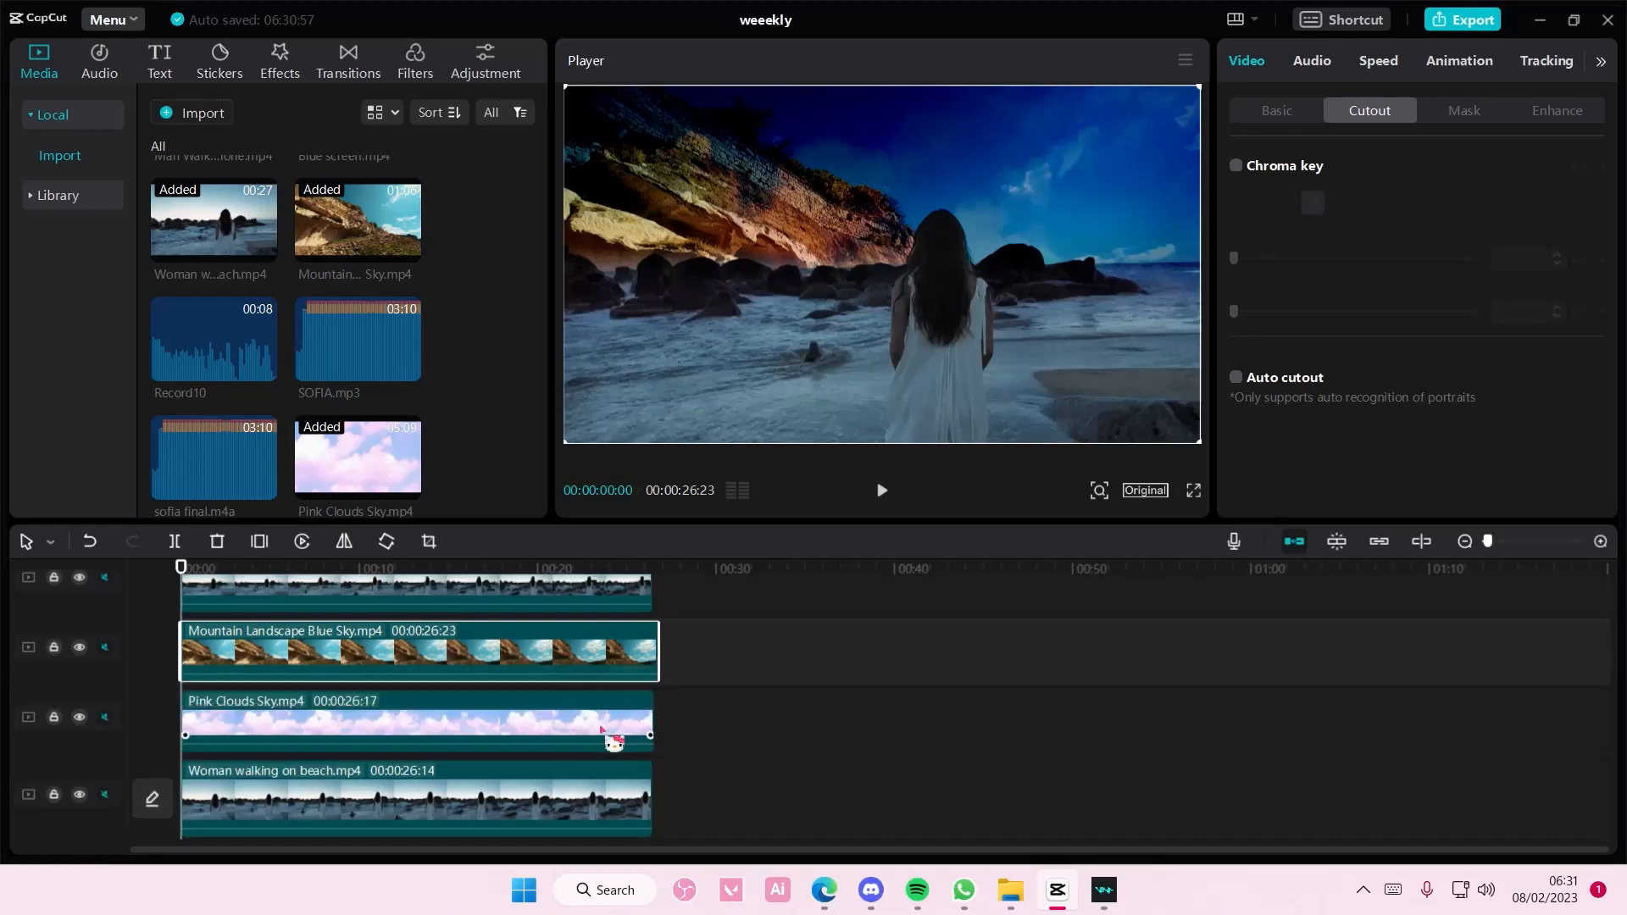
{"action": "left_click", "coordinate": [78, 717]}
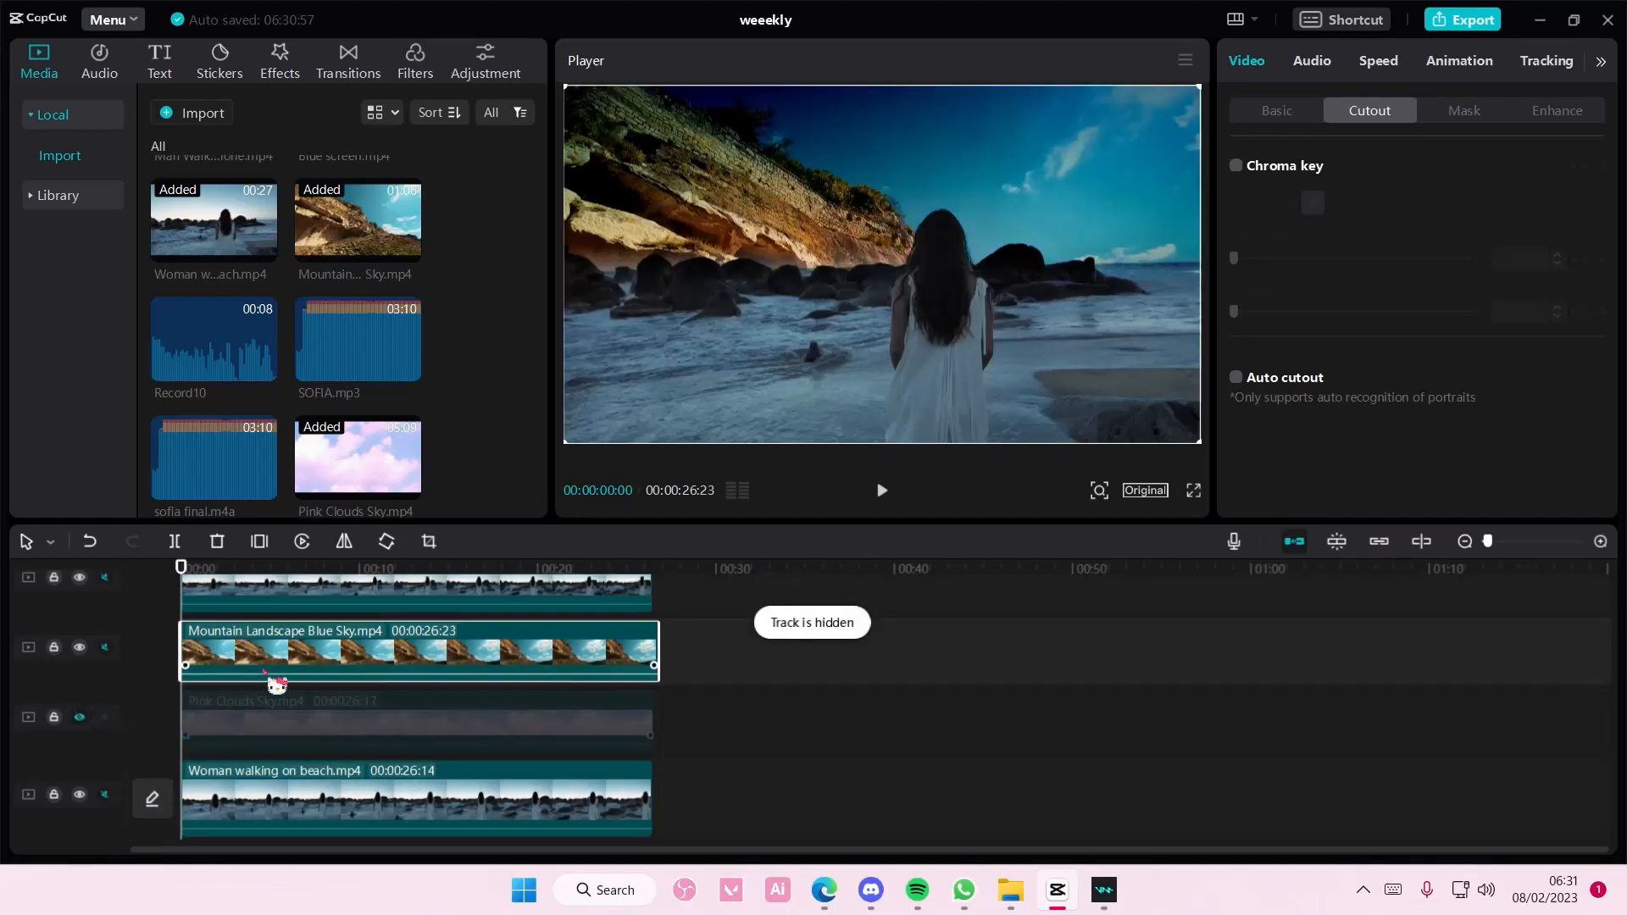